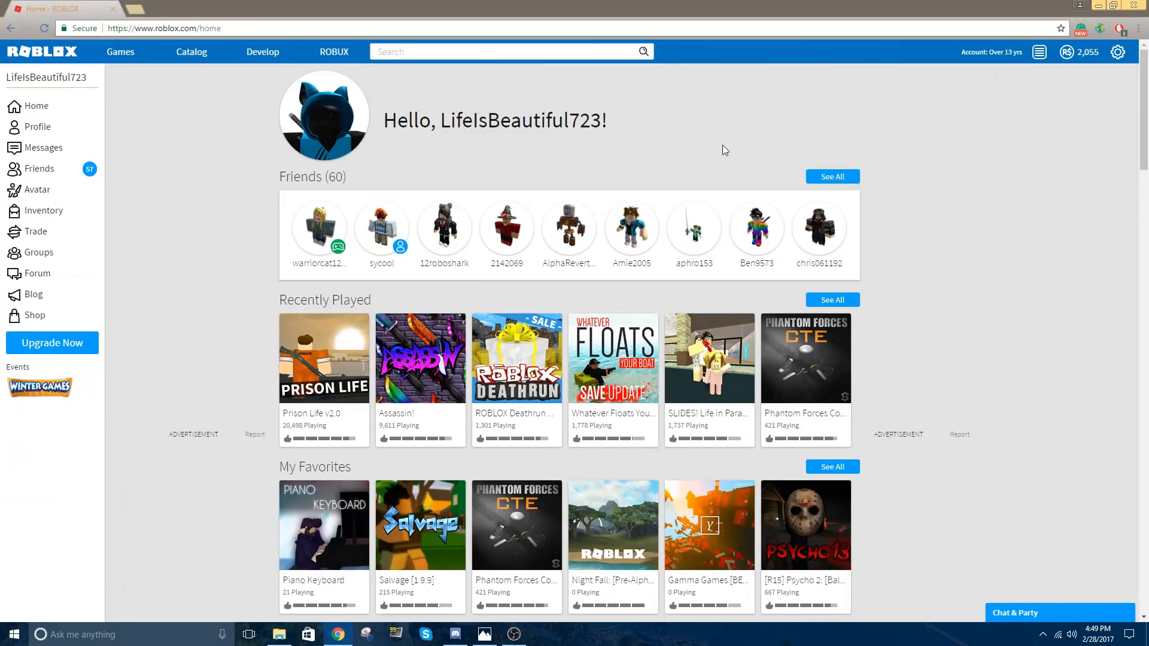
# Navigate Develop > Library > Plugins and open the Cutscene Editor Plugin (FIXED!) page
pyautogui.click(263, 51)
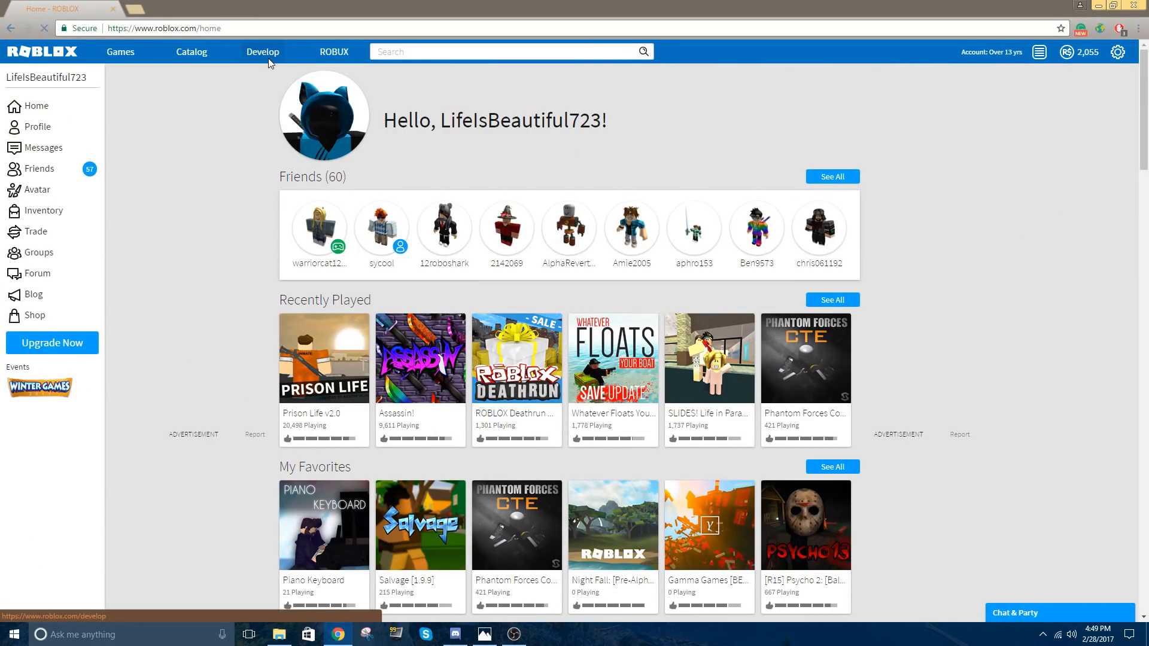
pyautogui.click(262, 51)
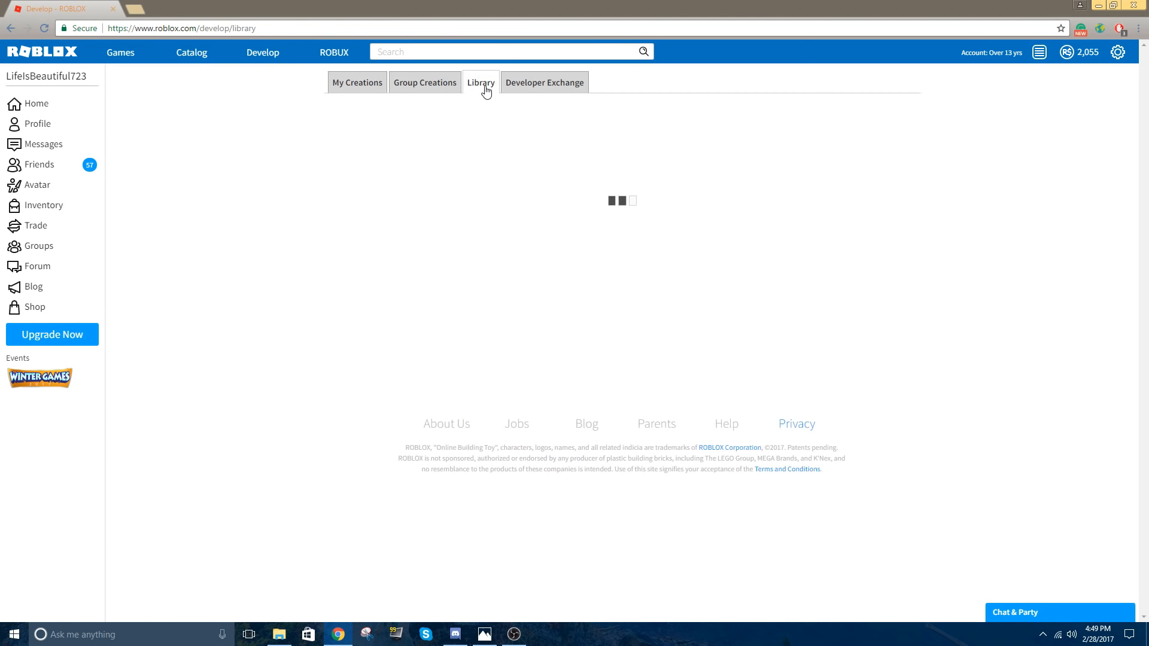
pyautogui.click(481, 82)
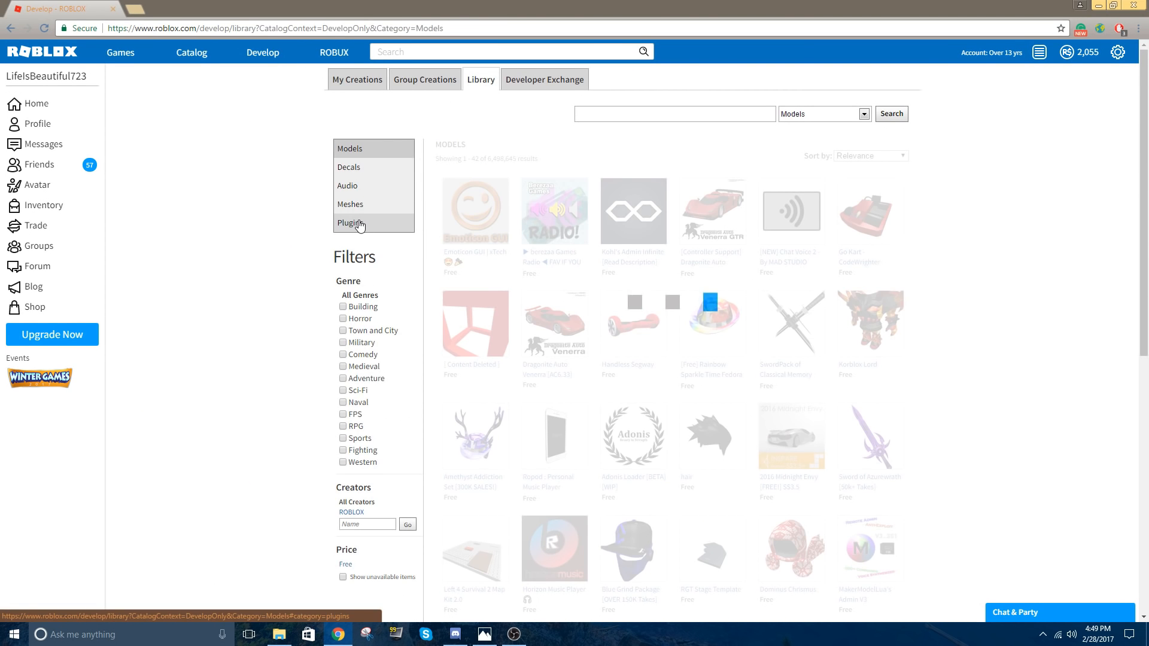
pyautogui.click(350, 223)
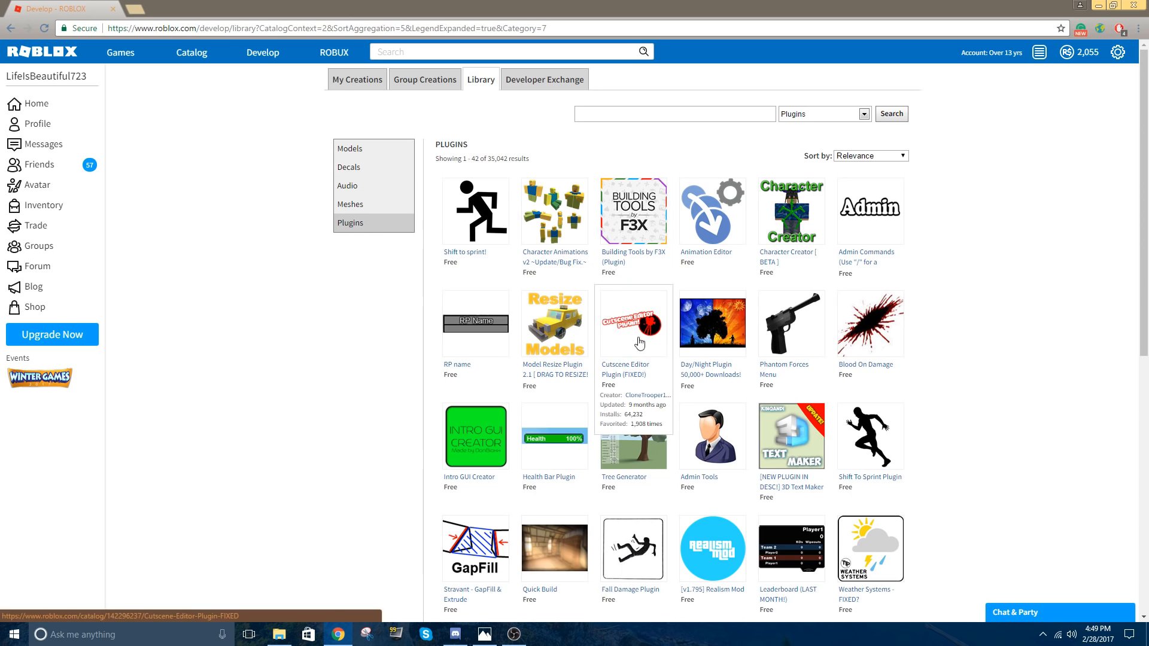
pyautogui.click(633, 324)
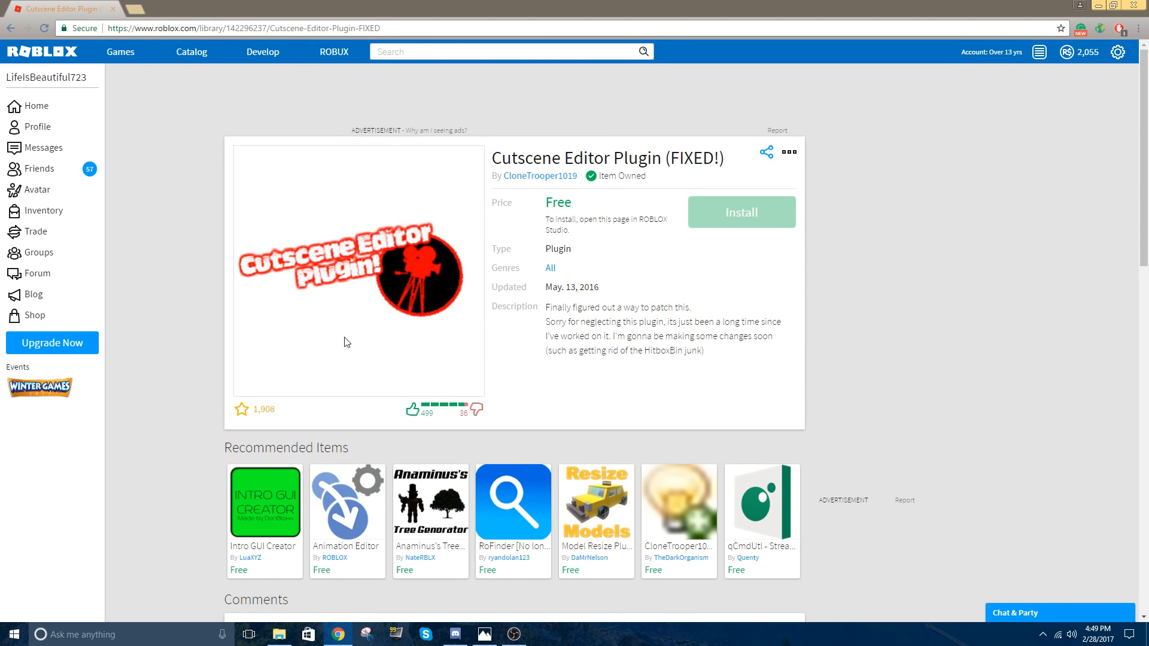
pyautogui.moveTo(330, 293)
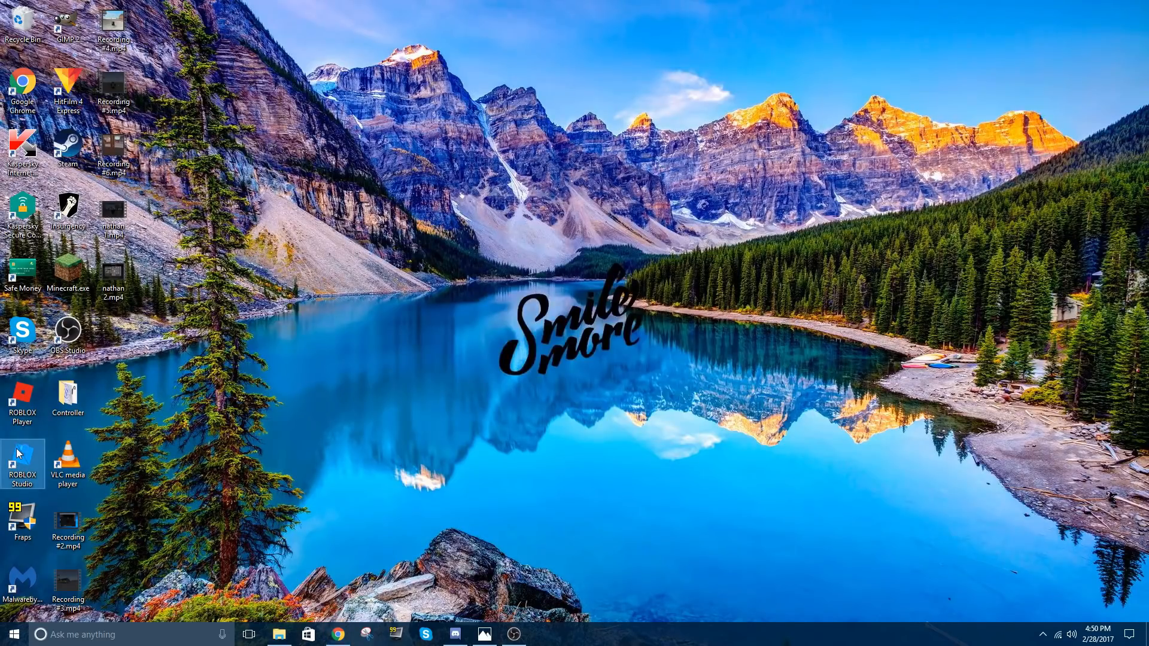
# Launch Roblox Studio maximised and open the existing StyLiS Industries factory place
pyautogui.doubleClick(23, 455)
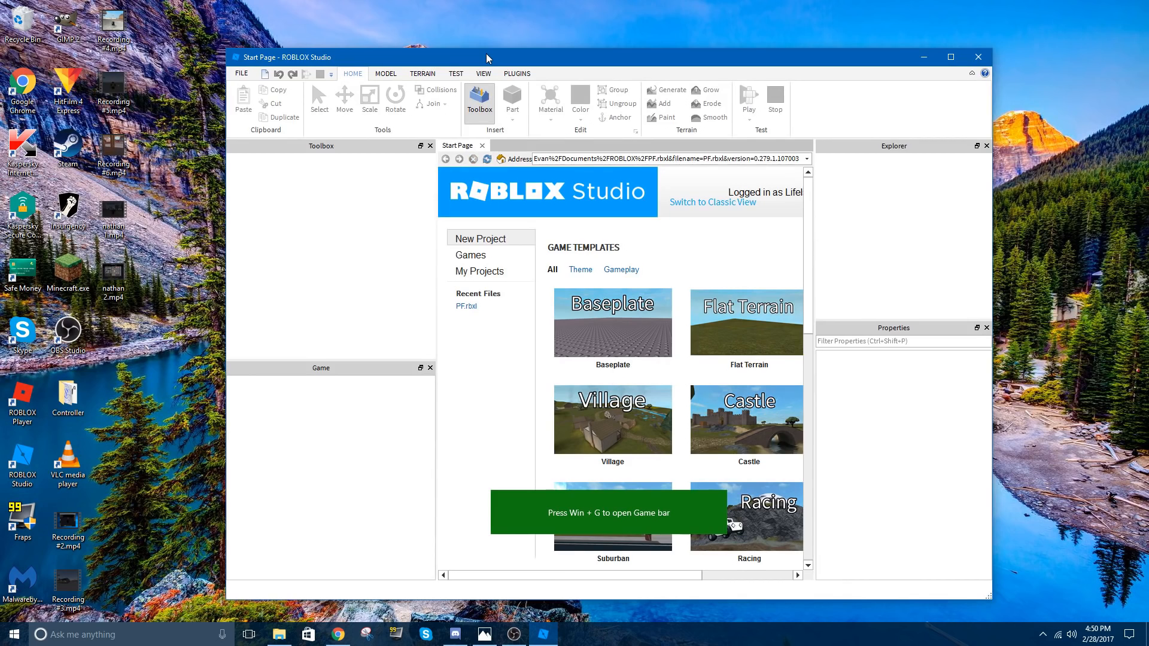
pyautogui.click(950, 57)
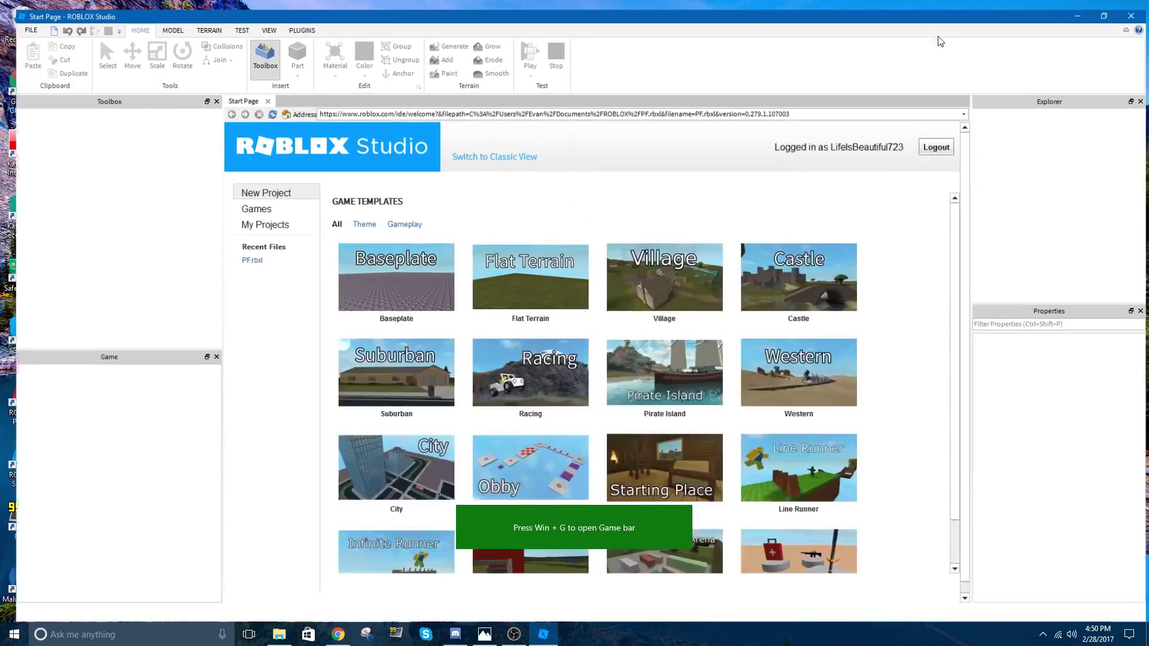
pyautogui.click(256, 209)
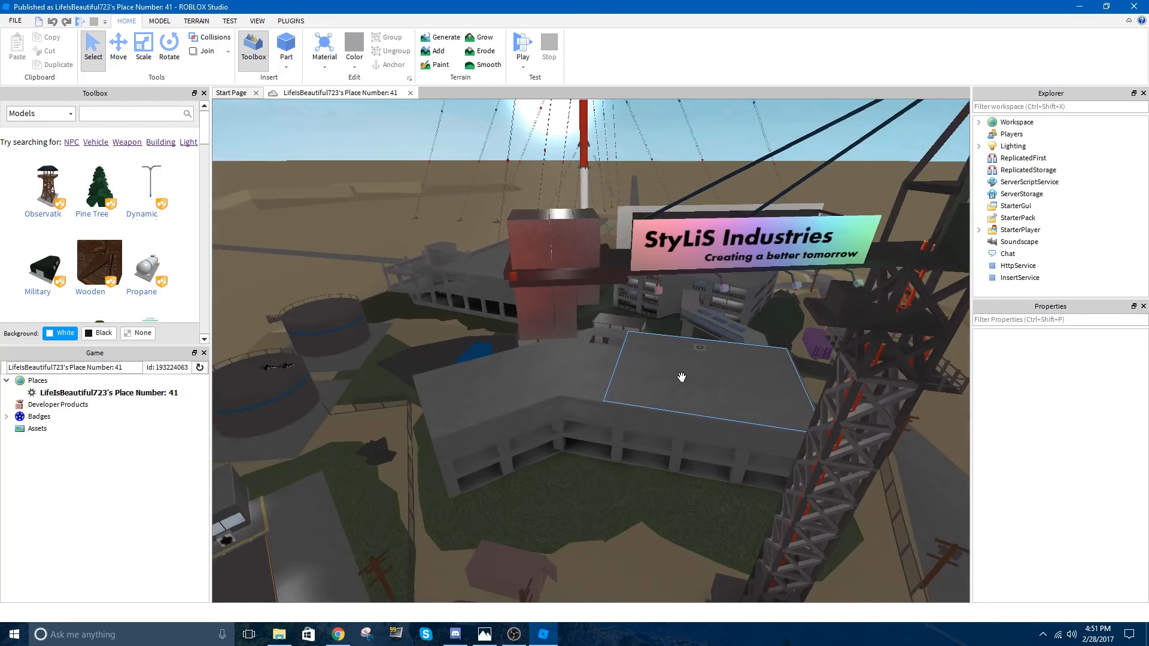
# Start the Cutscene Editor plugin from the Plugins tab
pyautogui.click(289, 20)
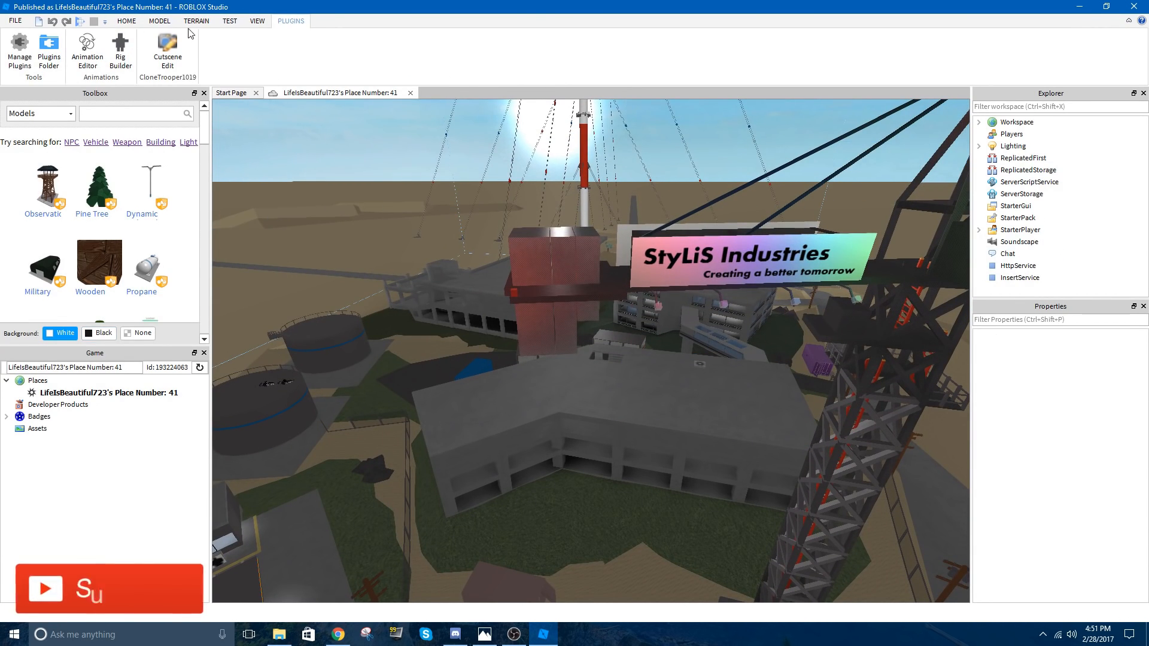
pyautogui.click(254, 21)
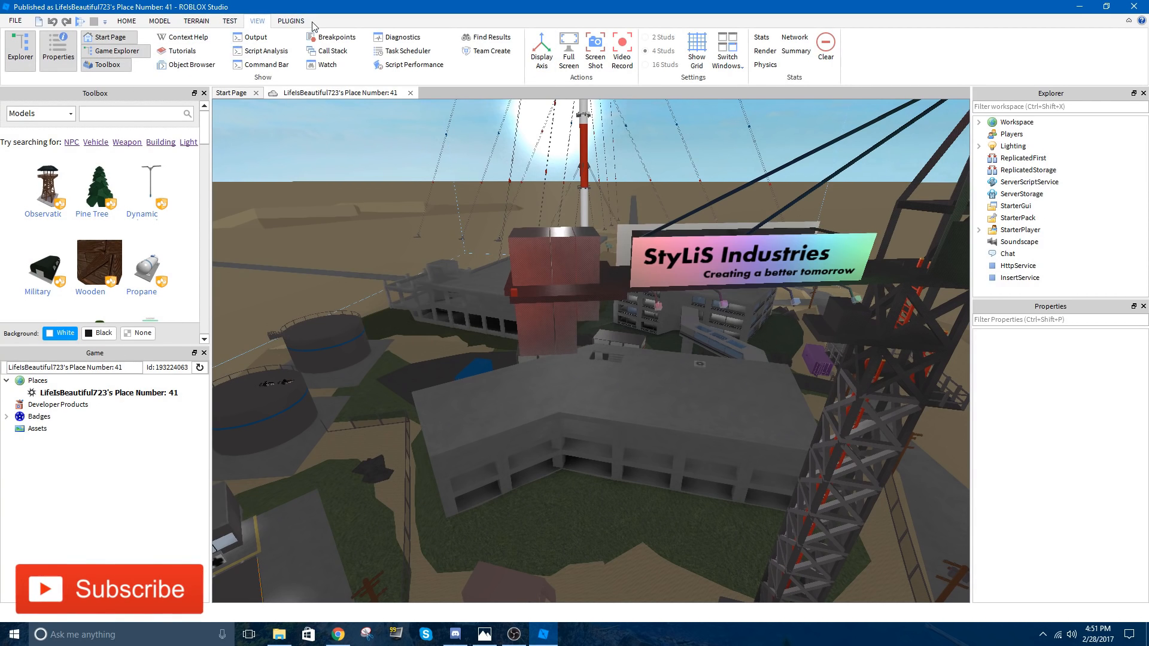
pyautogui.click(303, 19)
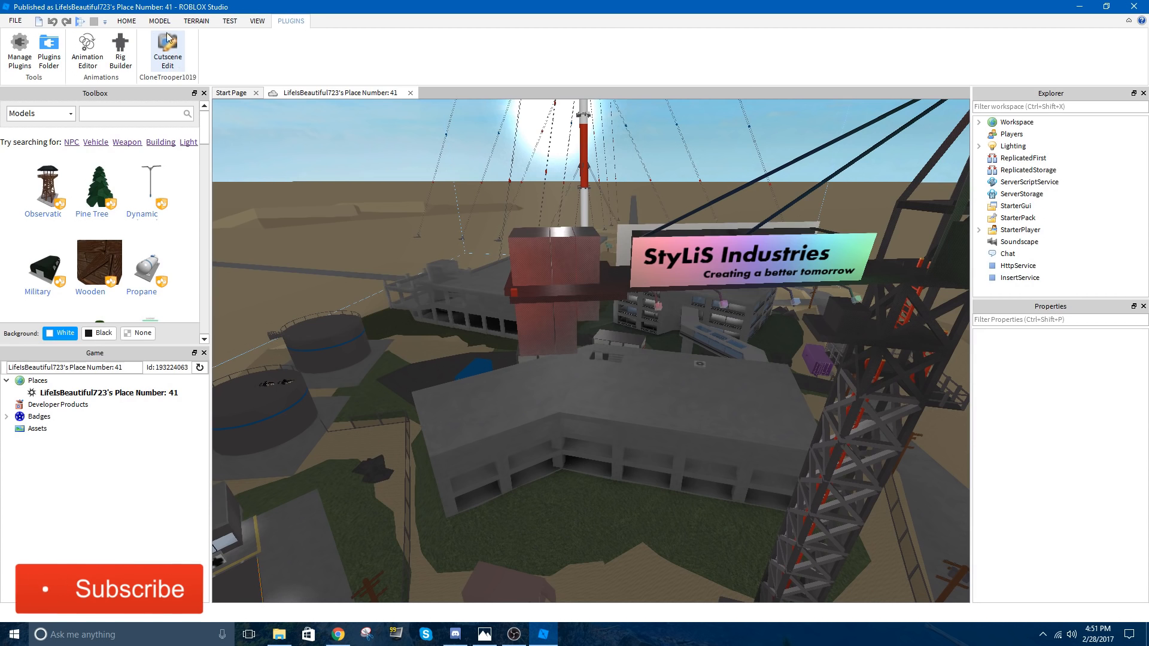
pyautogui.click(164, 53)
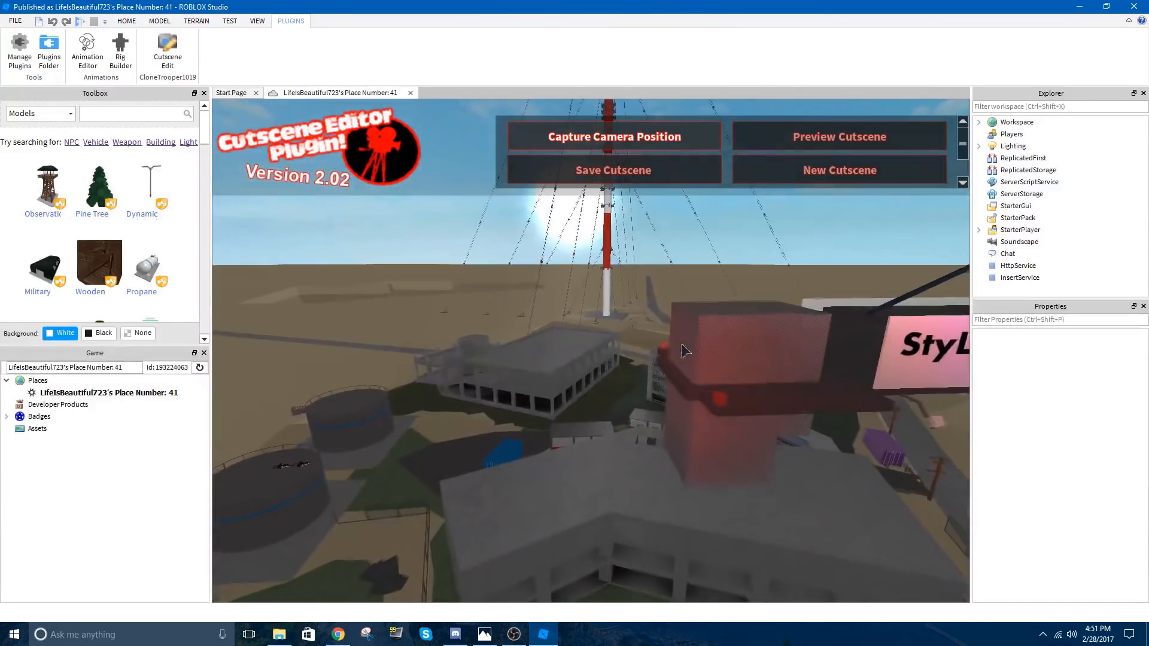
# Capture the first camera shot with a 3.7-second transition
pyautogui.click(614, 137)
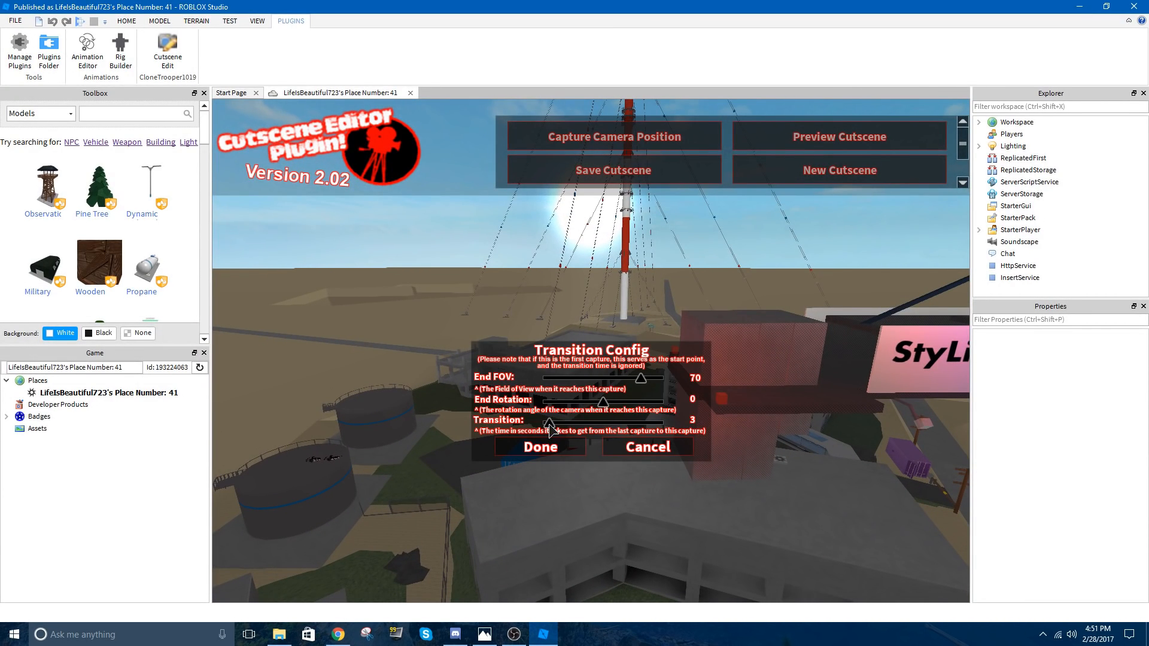
pyautogui.moveTo(549, 424); pyautogui.dragTo(559, 423)
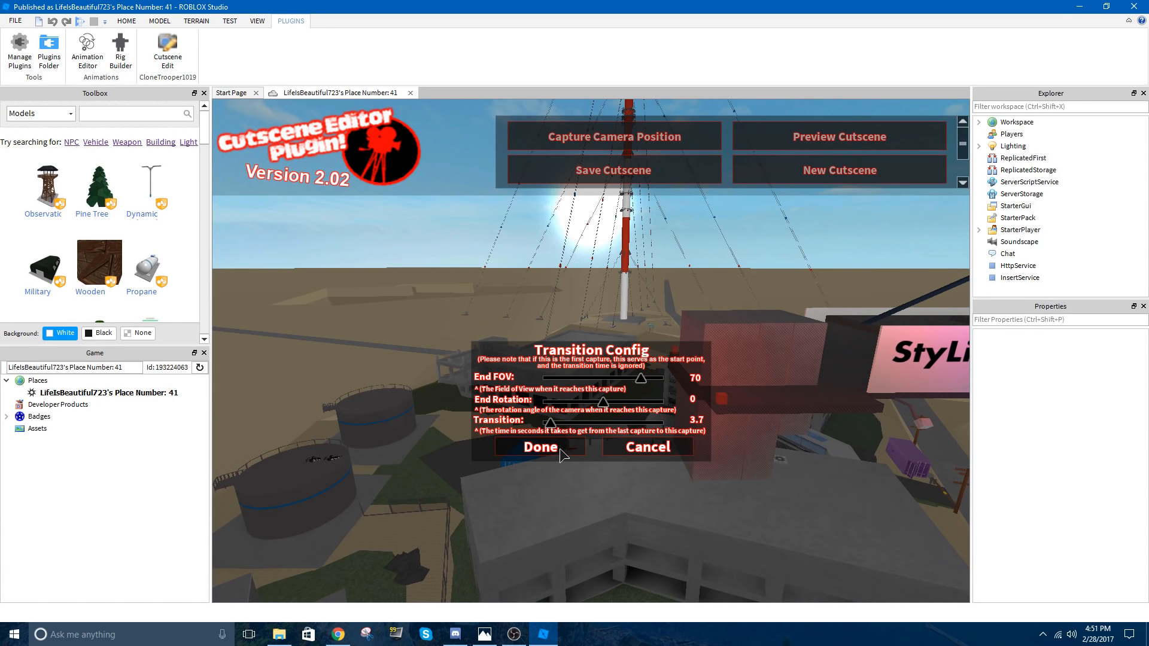
pyautogui.click(540, 447)
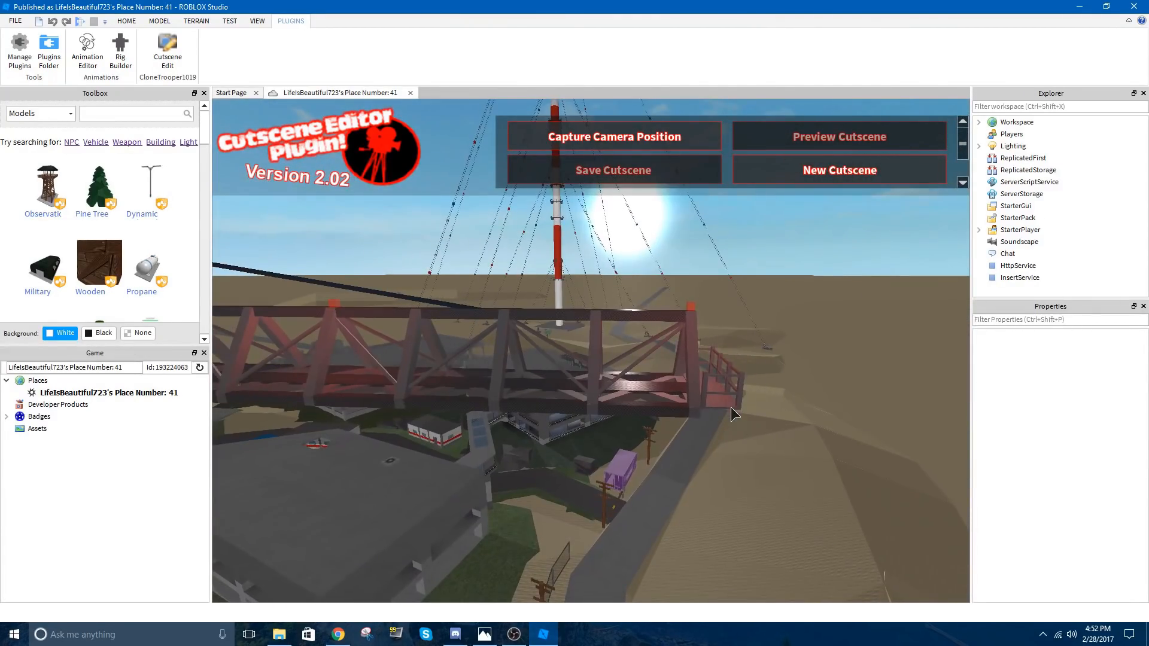
# Capture a second shot with a 6.1-second transition, end rotation back at 0 degrees
pyautogui.click(614, 136)
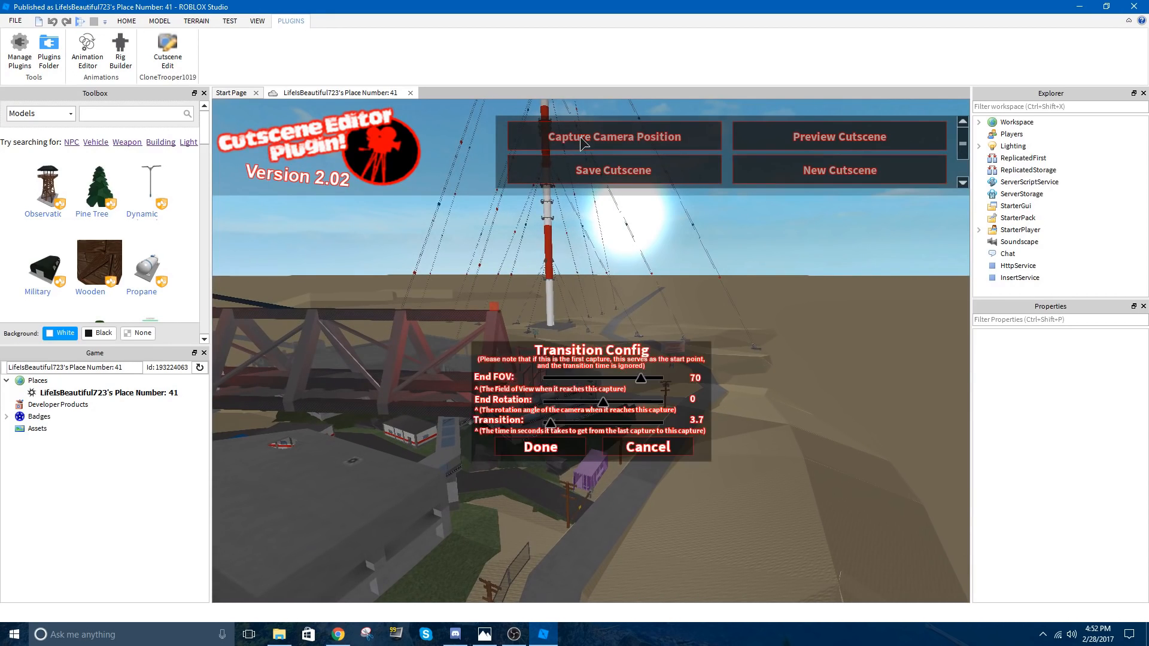
pyautogui.moveTo(551, 423); pyautogui.dragTo(556, 424)
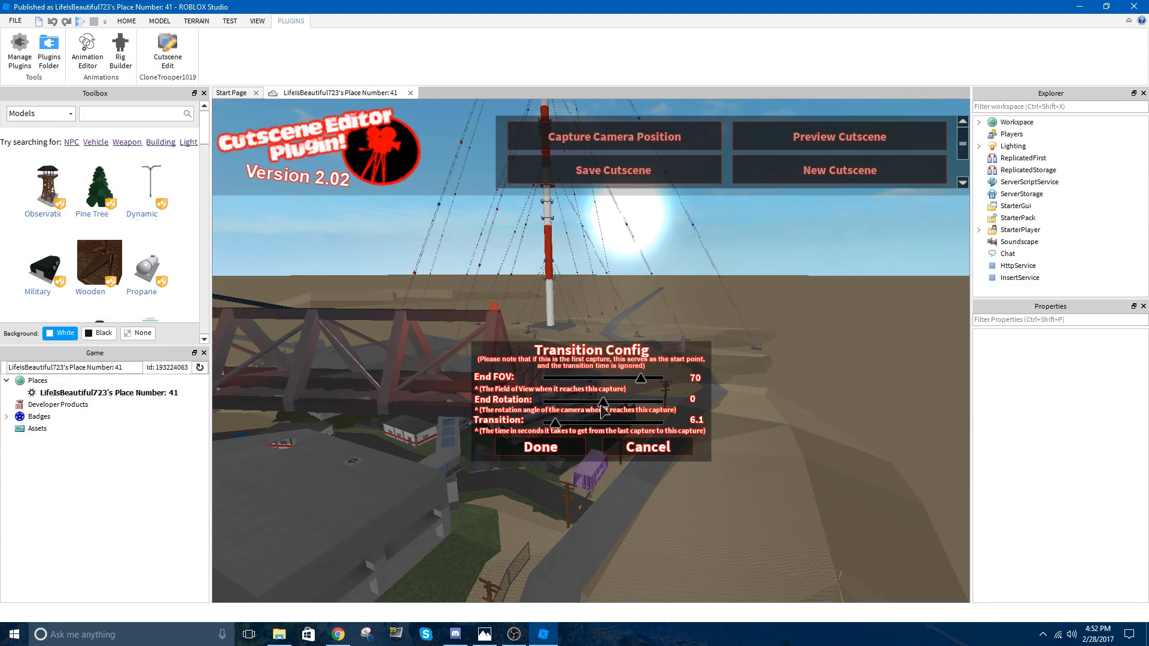
pyautogui.moveTo(603, 401); pyautogui.dragTo(597, 401)
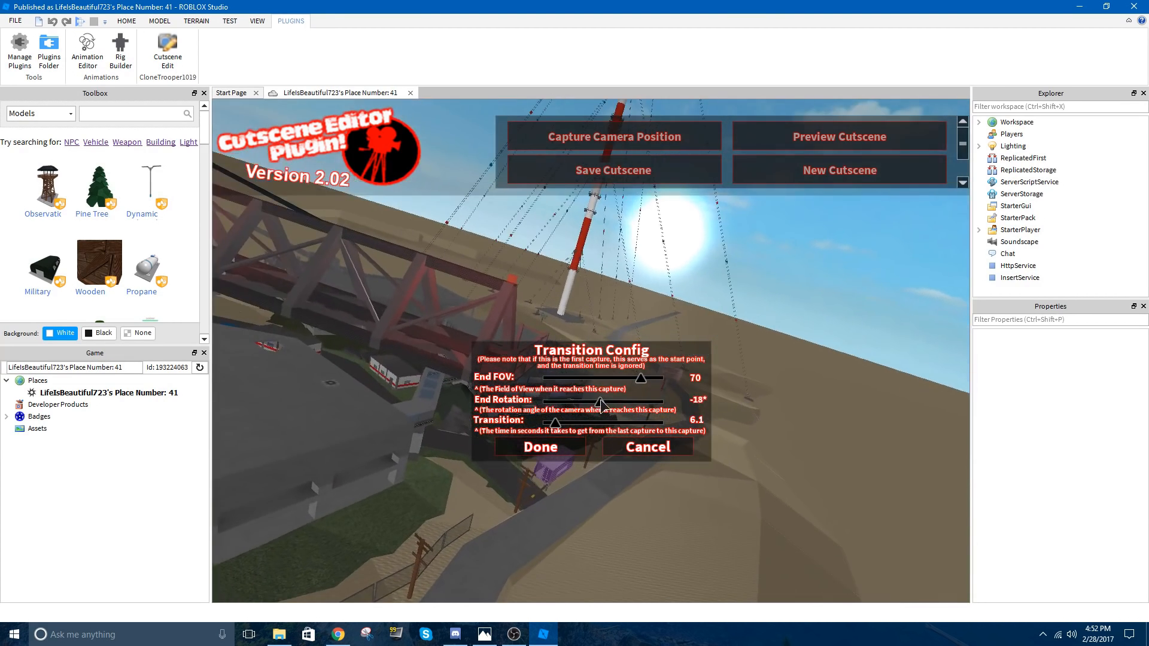
pyautogui.moveTo(599, 402); pyautogui.dragTo(605, 401)
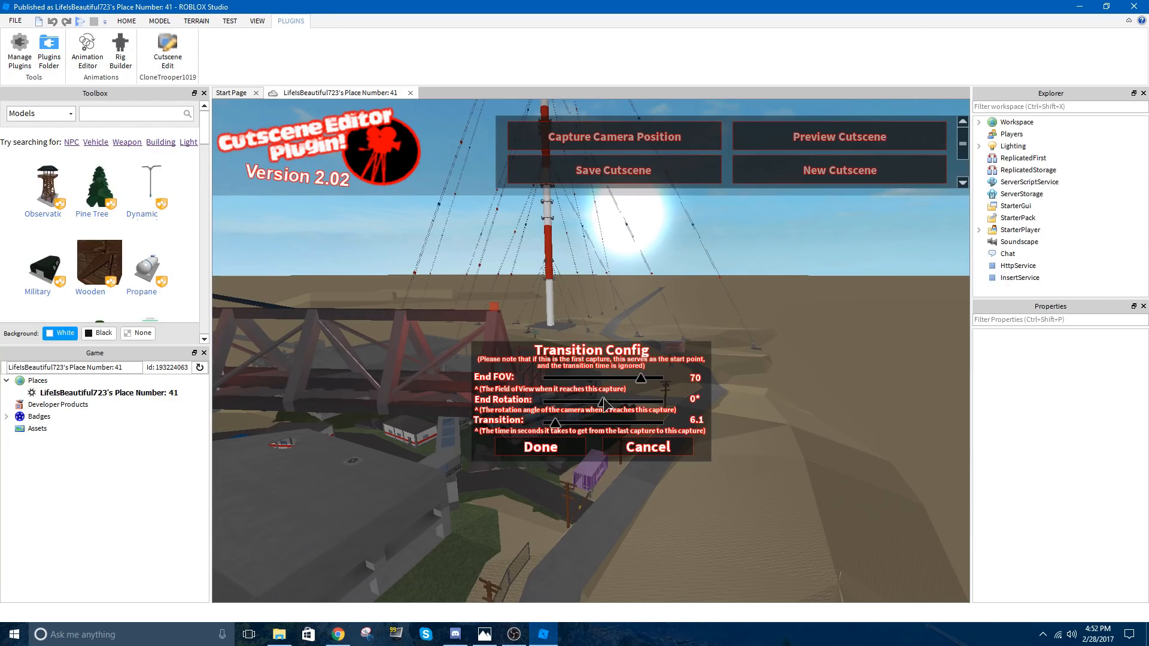
pyautogui.moveTo(659, 377); pyautogui.dragTo(594, 377)
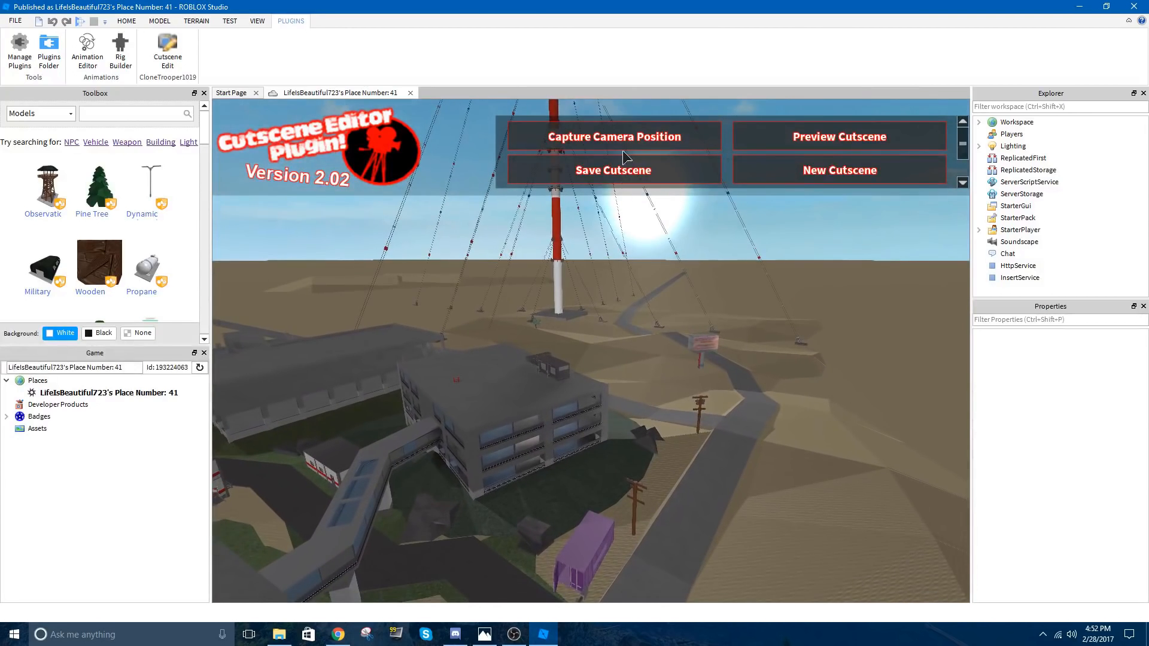
# Capture the building view as a third shot with the default settings
pyautogui.click(615, 136)
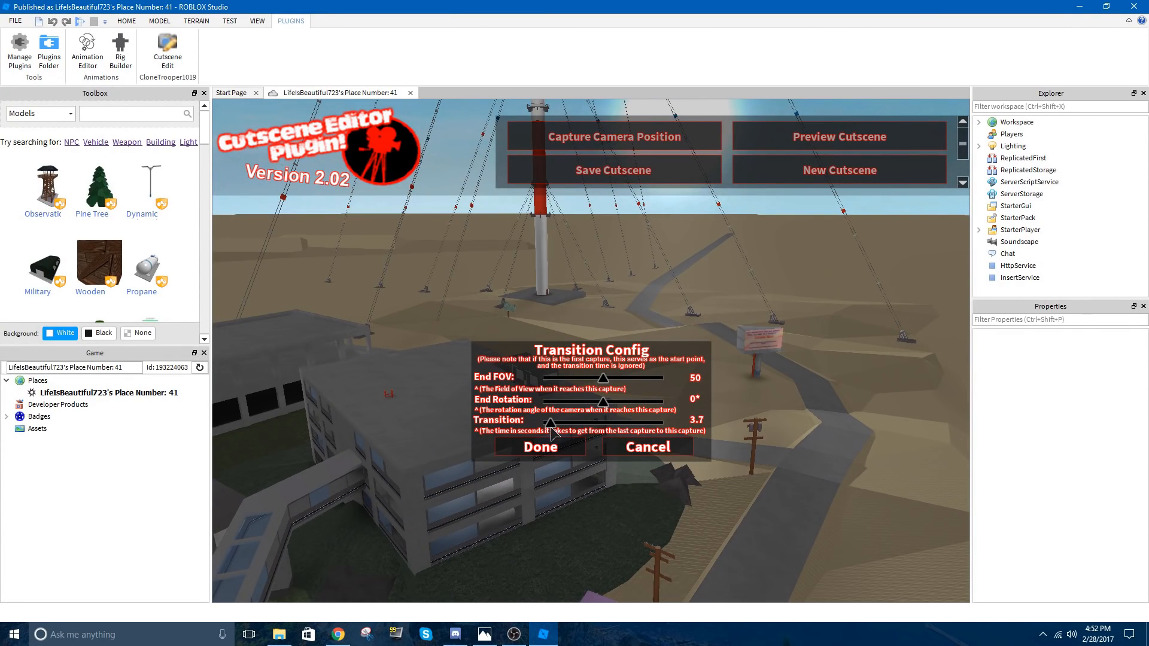
pyautogui.click(540, 447)
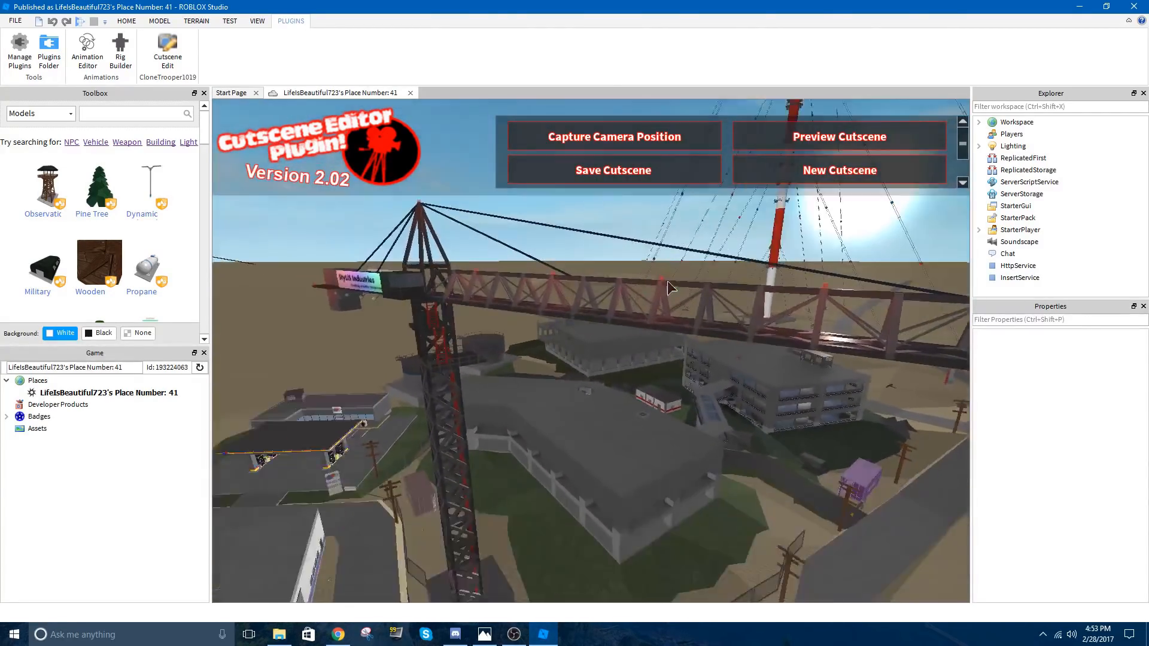
# Raise the SunRays intensity from 0.250 to 0.400 and select the Lighting service
pyautogui.rightClick(668, 289)
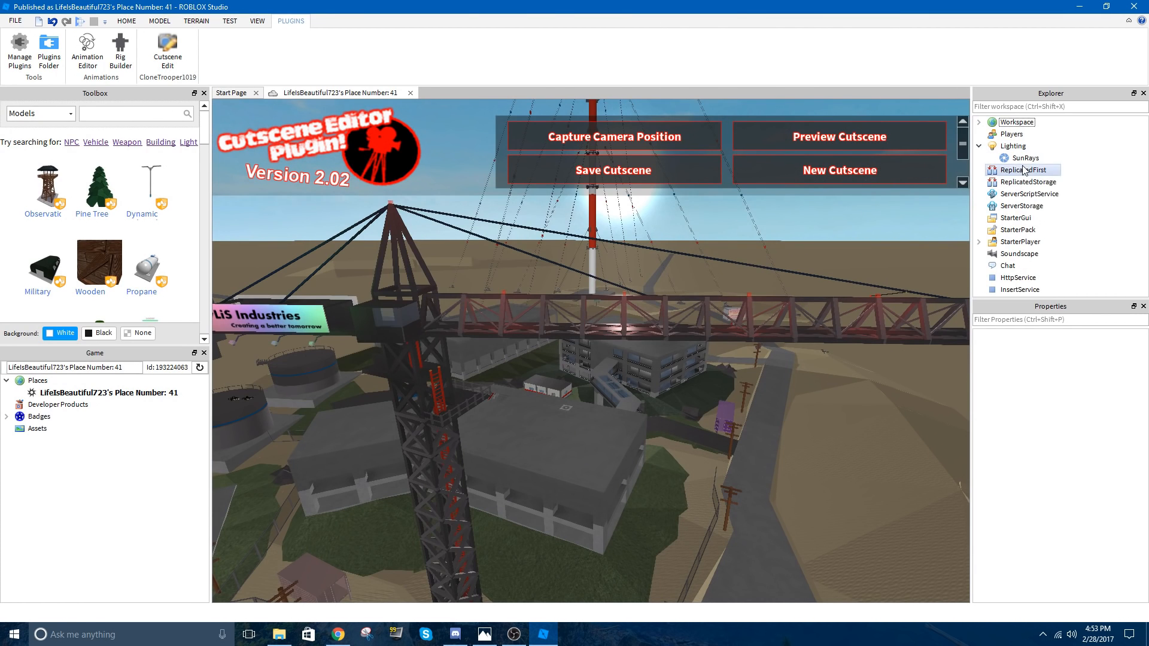
pyautogui.click(1018, 157)
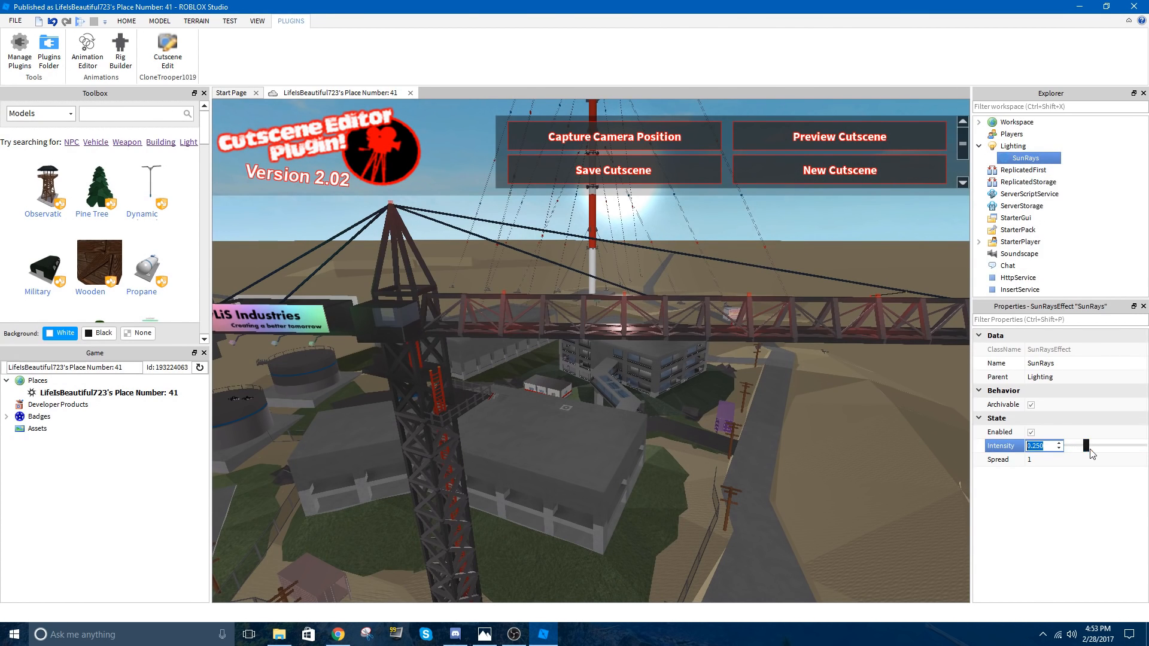
pyautogui.moveTo(1085, 446); pyautogui.dragTo(1097, 445)
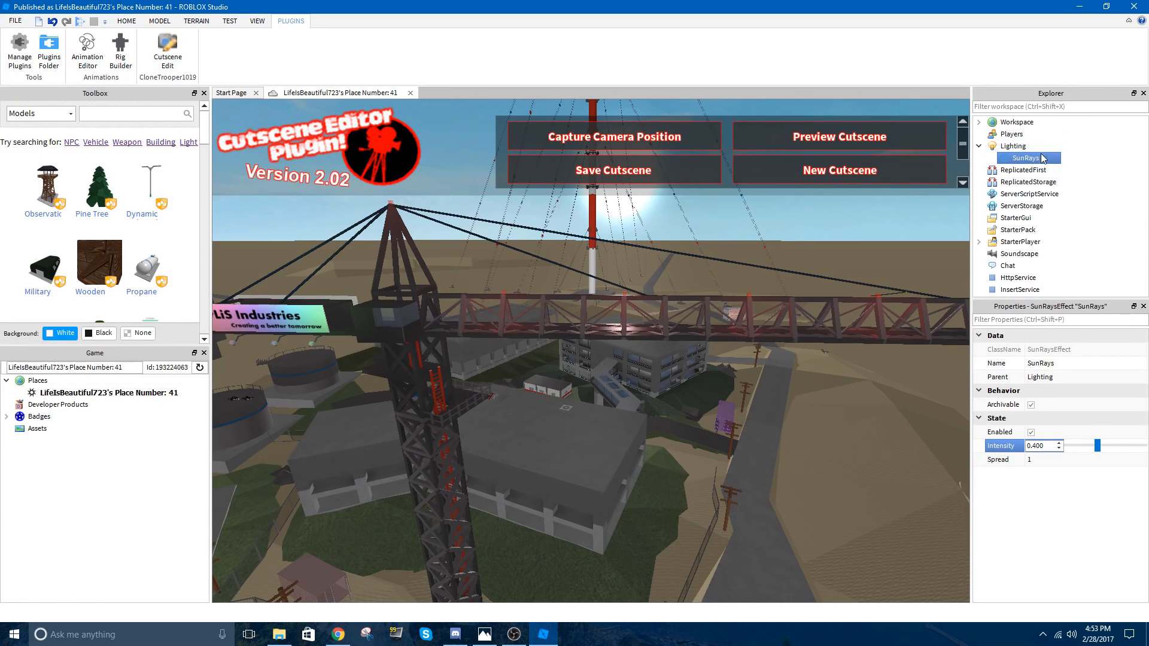
pyautogui.click(1013, 146)
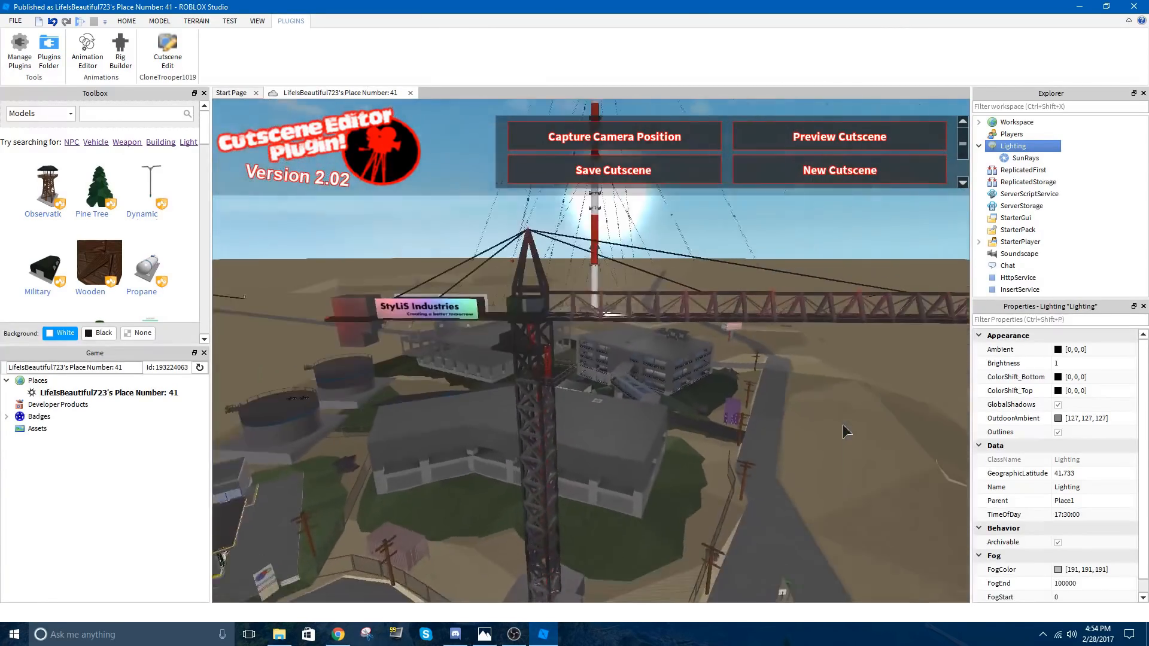
# Save the cutscene with a PlayerEntered script and place the CutscenePlayer part on the floor
pyautogui.click(613, 170)
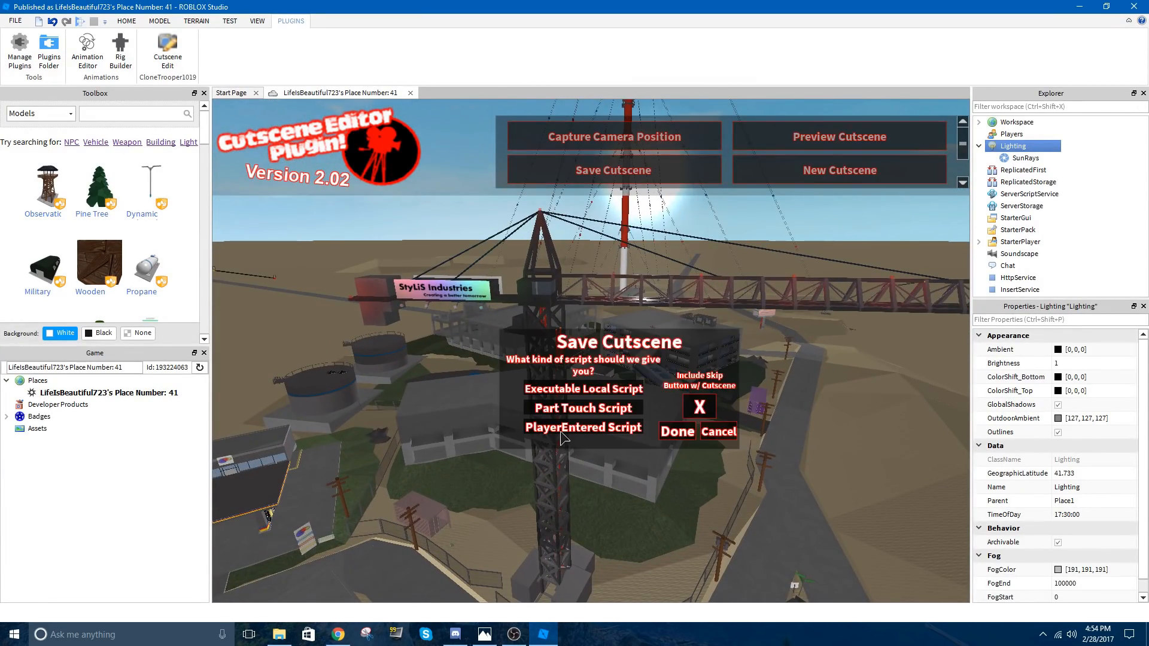
pyautogui.moveTo(591, 386)
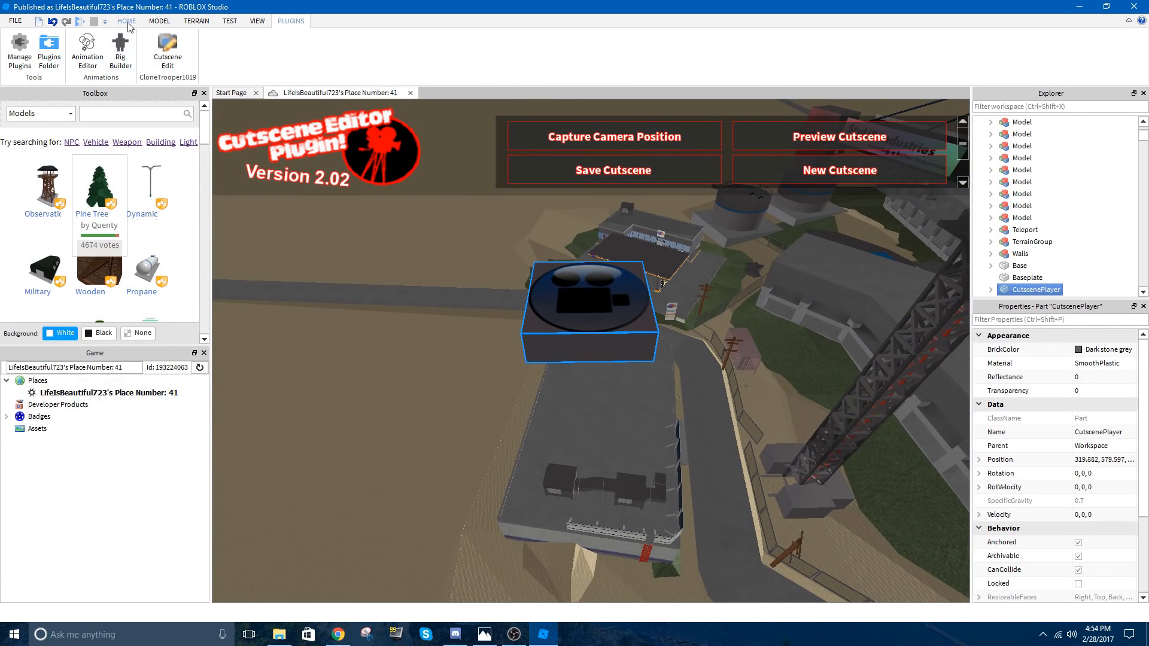
pyautogui.click(126, 22)
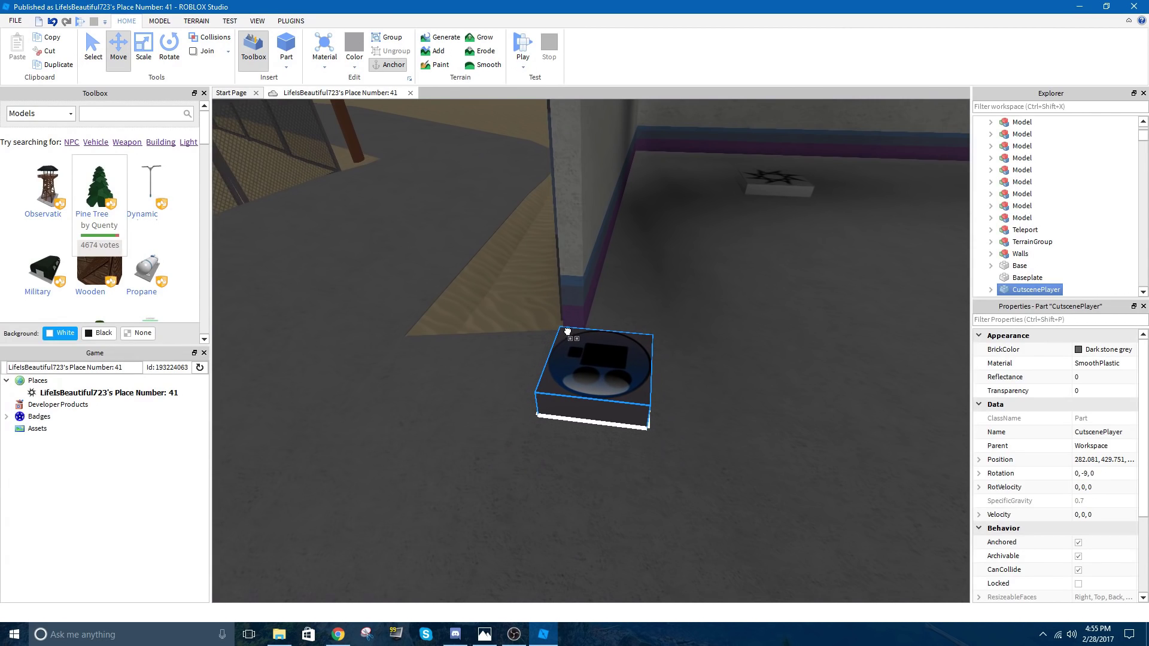
pyautogui.click(144, 46)
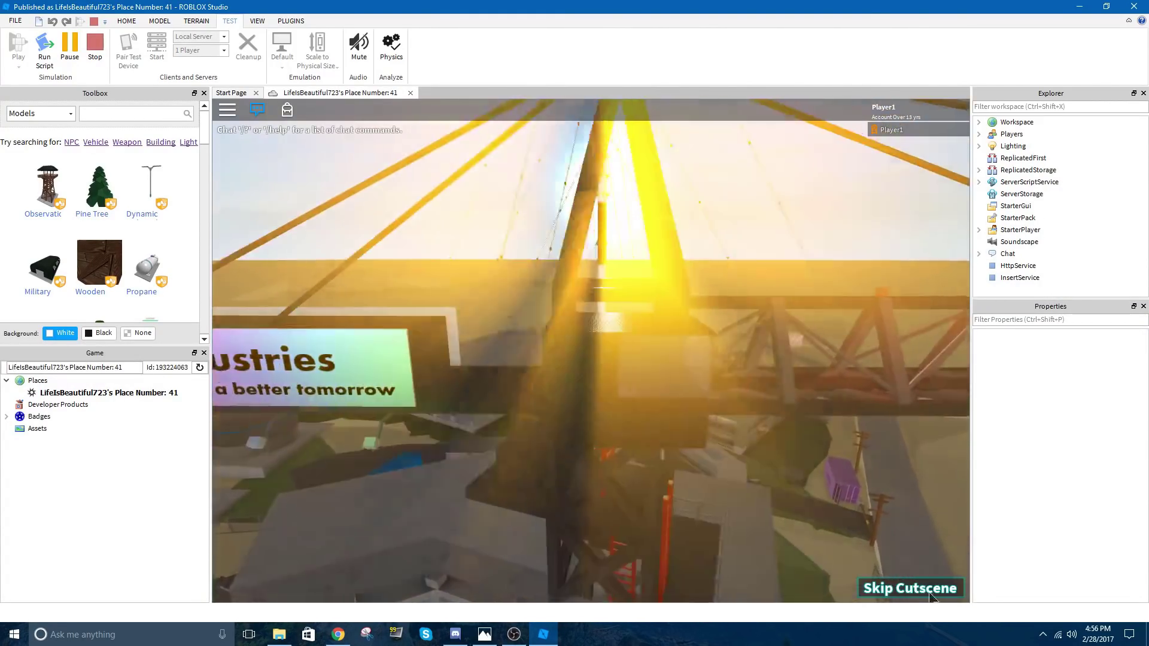
# Skip the cutscene during the play test and look around as the player
pyautogui.click(910, 588)
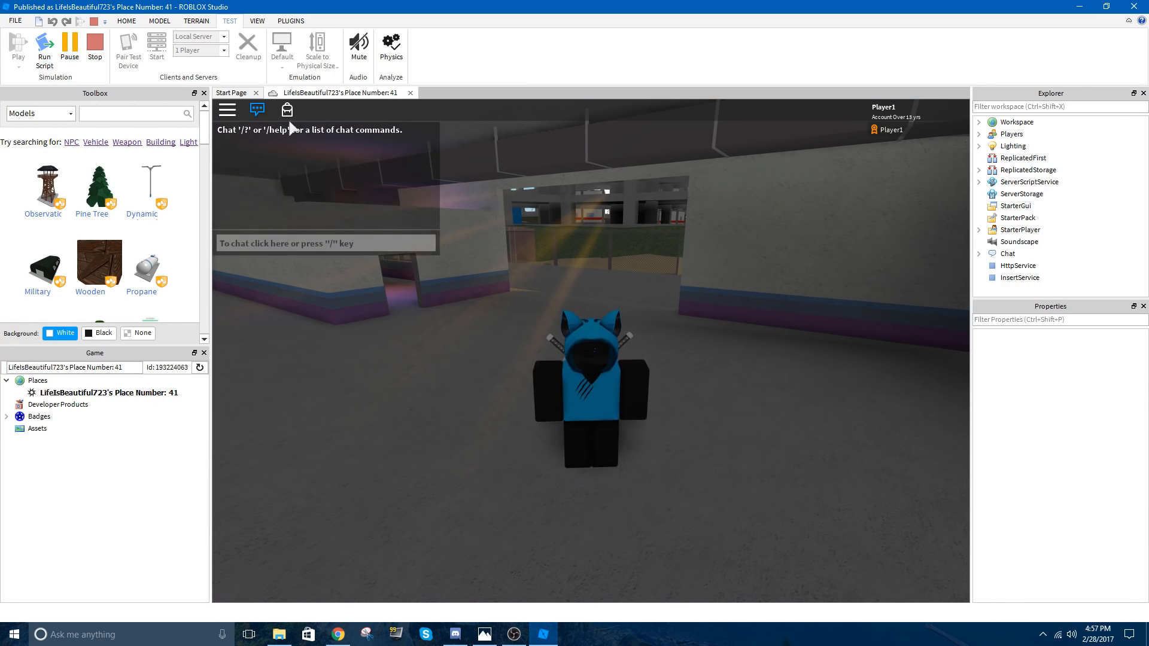
pyautogui.click(251, 19)
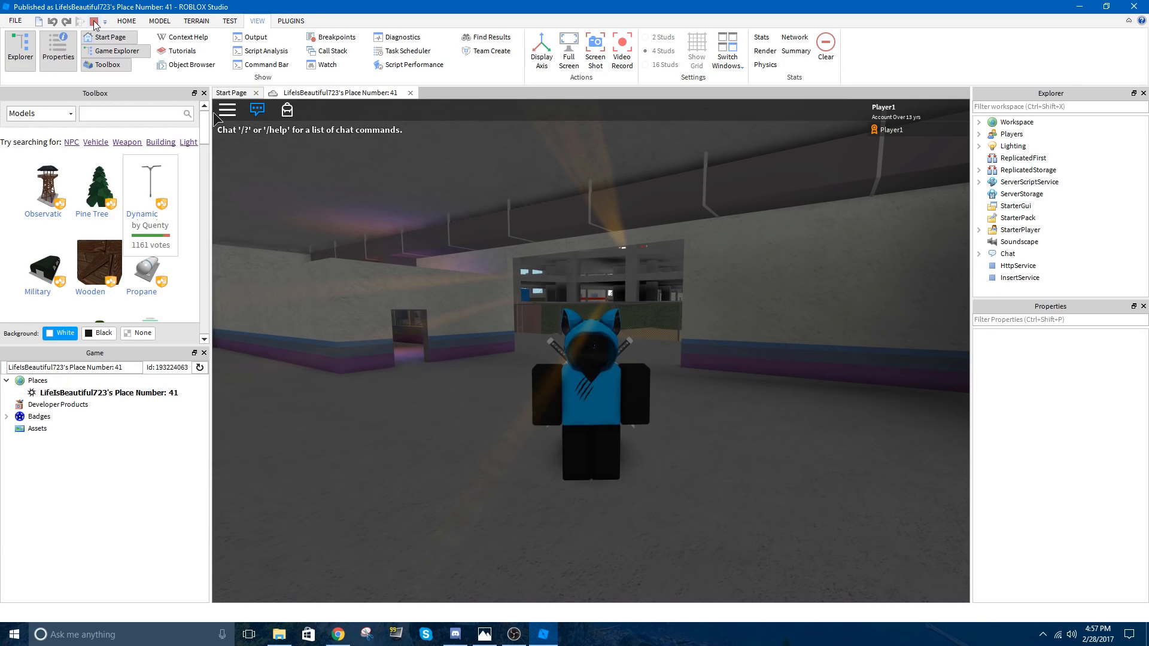
# Stop the play test from the Test tab, returning to editing mode
pyautogui.click(223, 21)
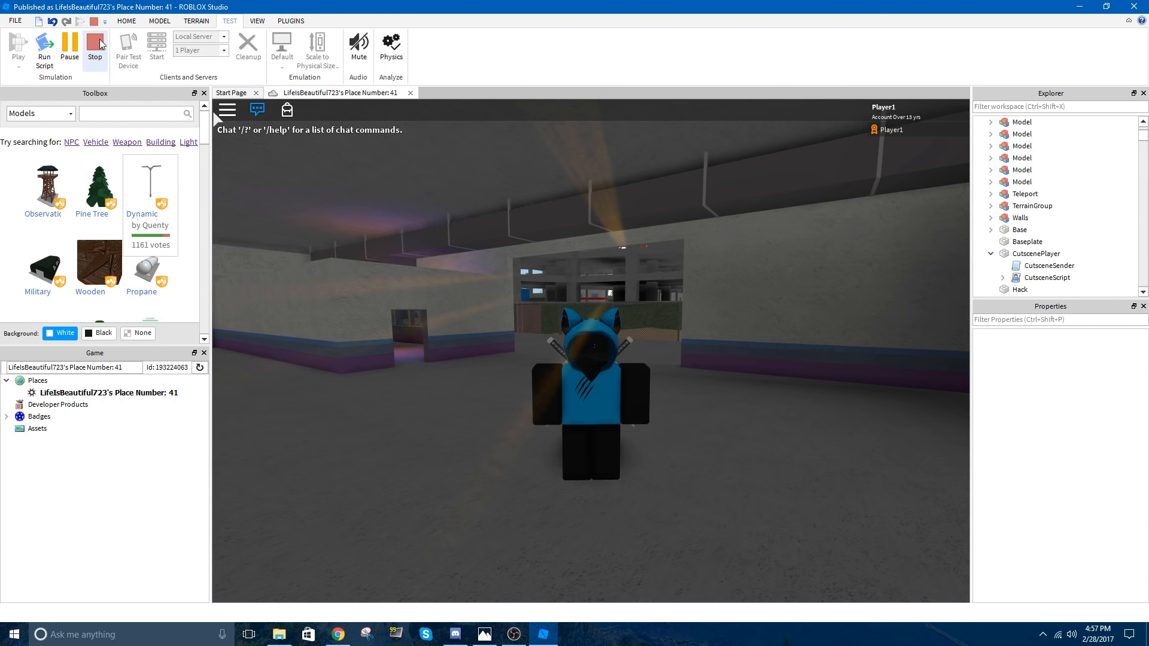
pyautogui.click(95, 44)
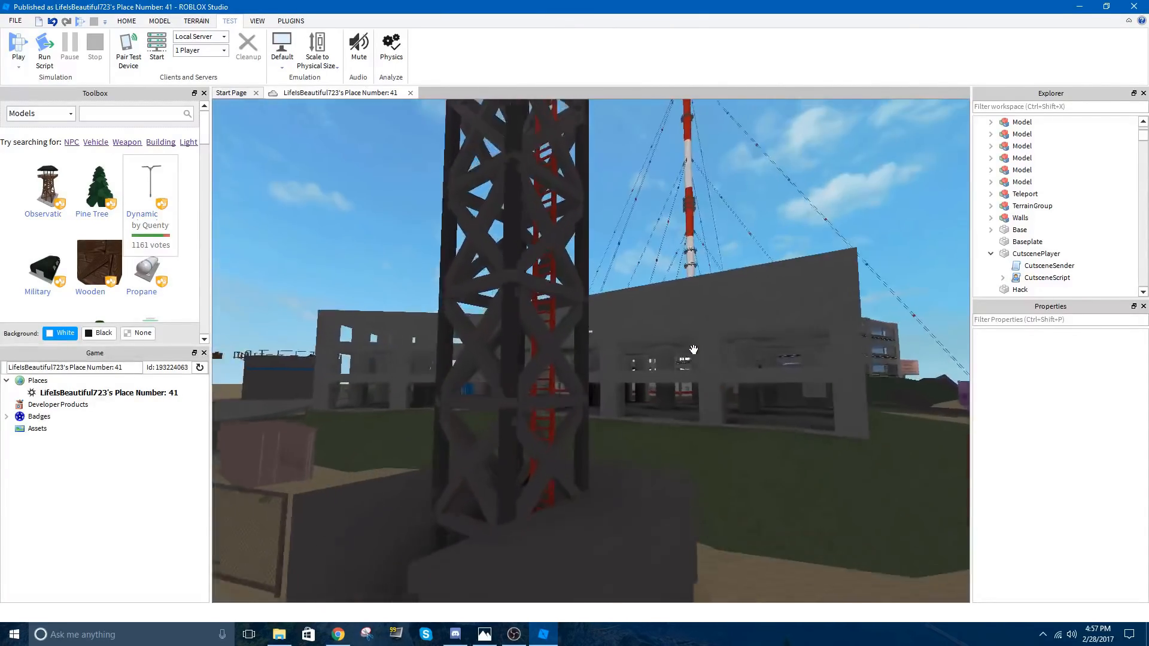
pyautogui.click(302, 21)
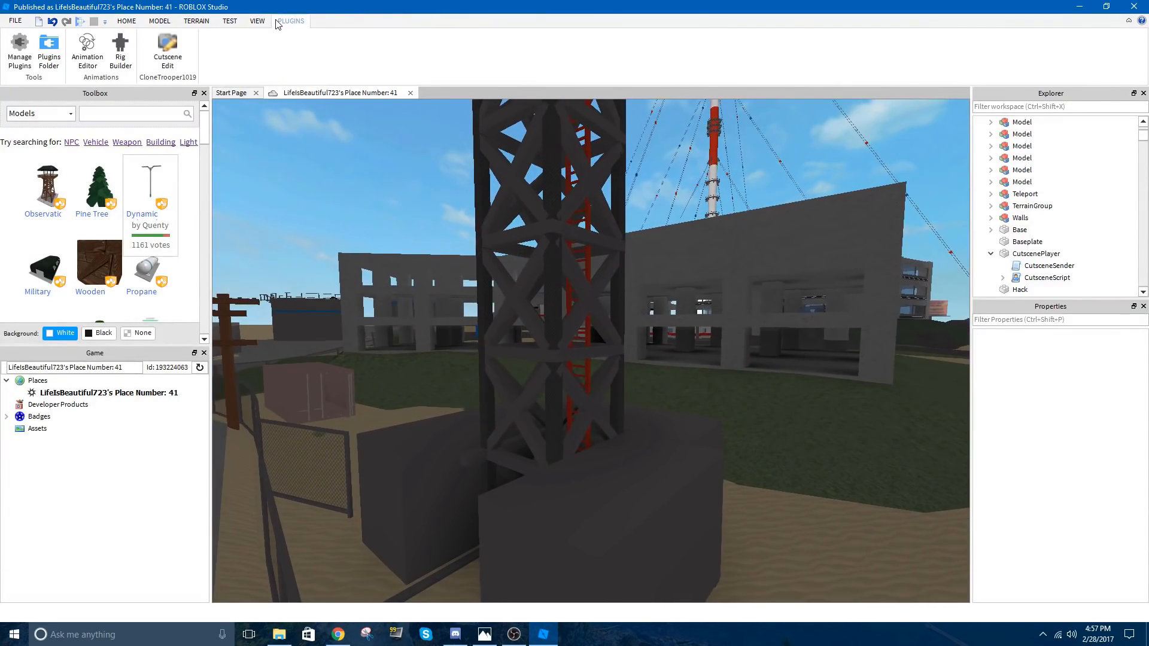
# Start a new cutscene in the editor, erasing the previous one
pyautogui.click(167, 51)
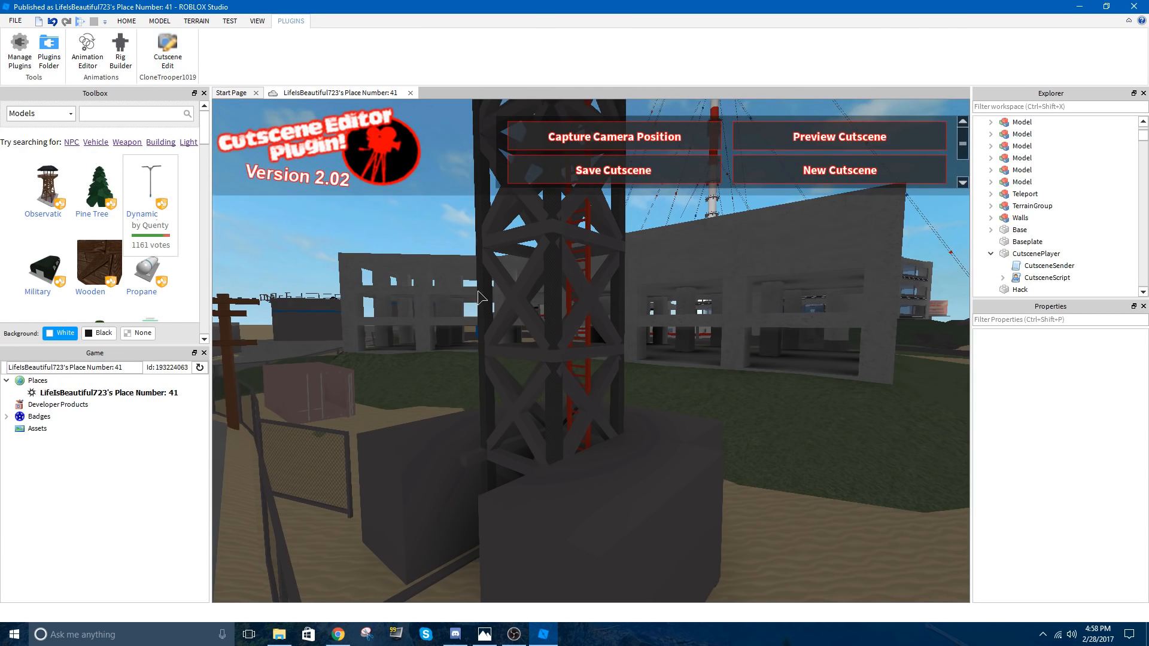
pyautogui.click(840, 170)
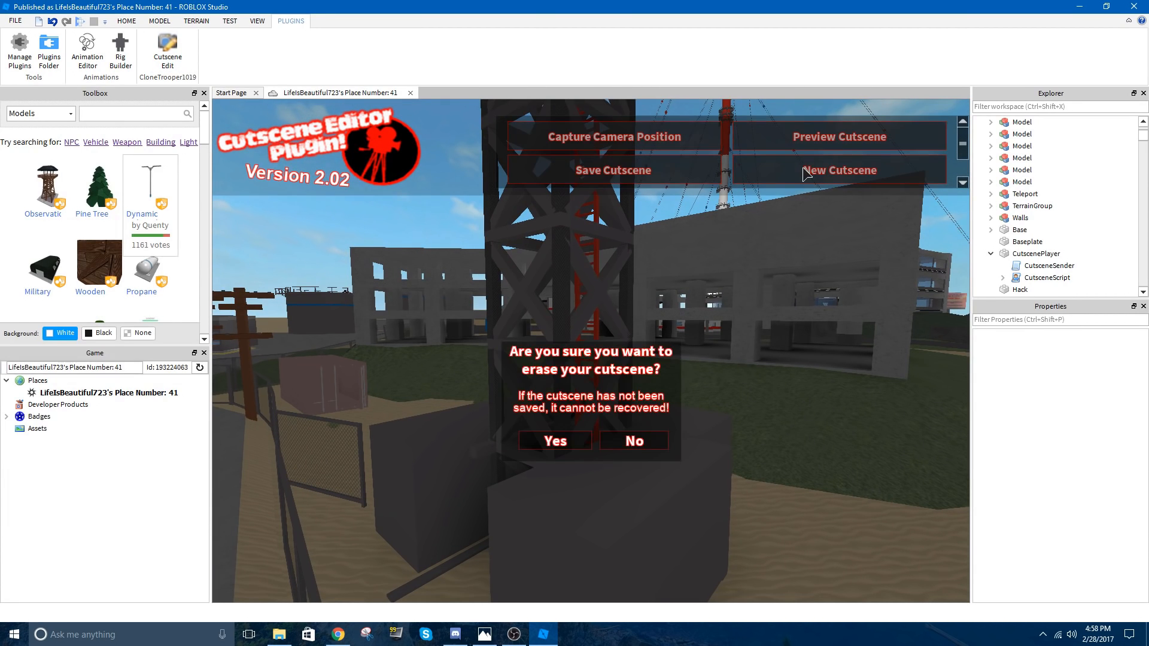
pyautogui.click(555, 440)
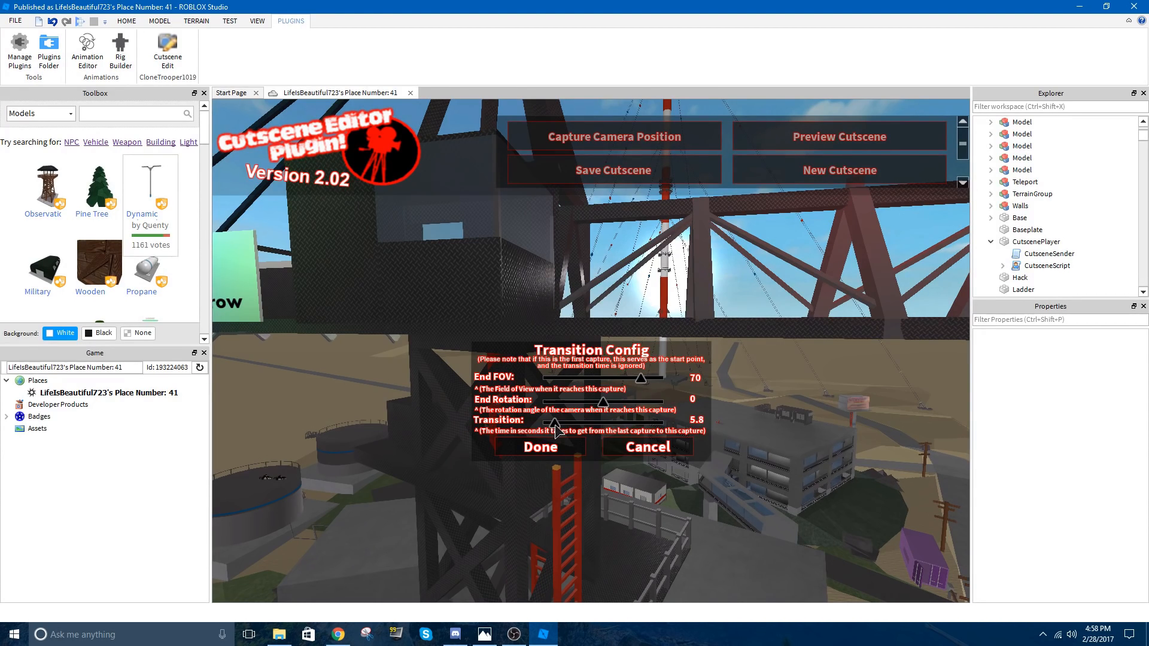
# Capture radio-tower shots with 5.8- and 6.1-second transitions
pyautogui.click(540, 447)
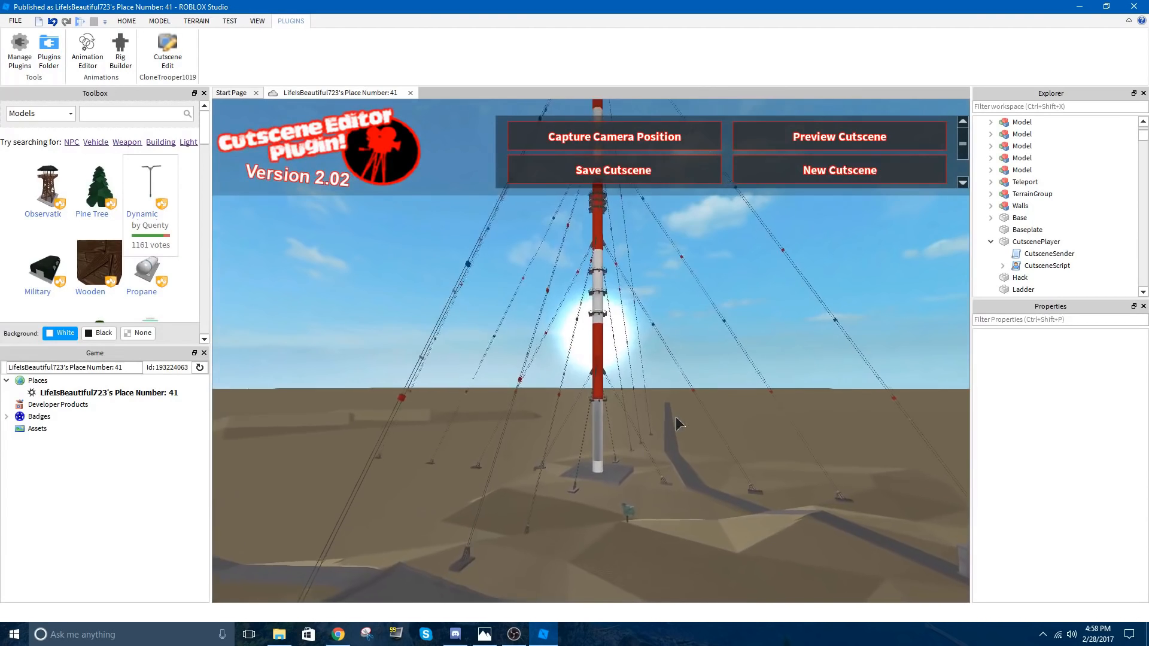
pyautogui.click(614, 136)
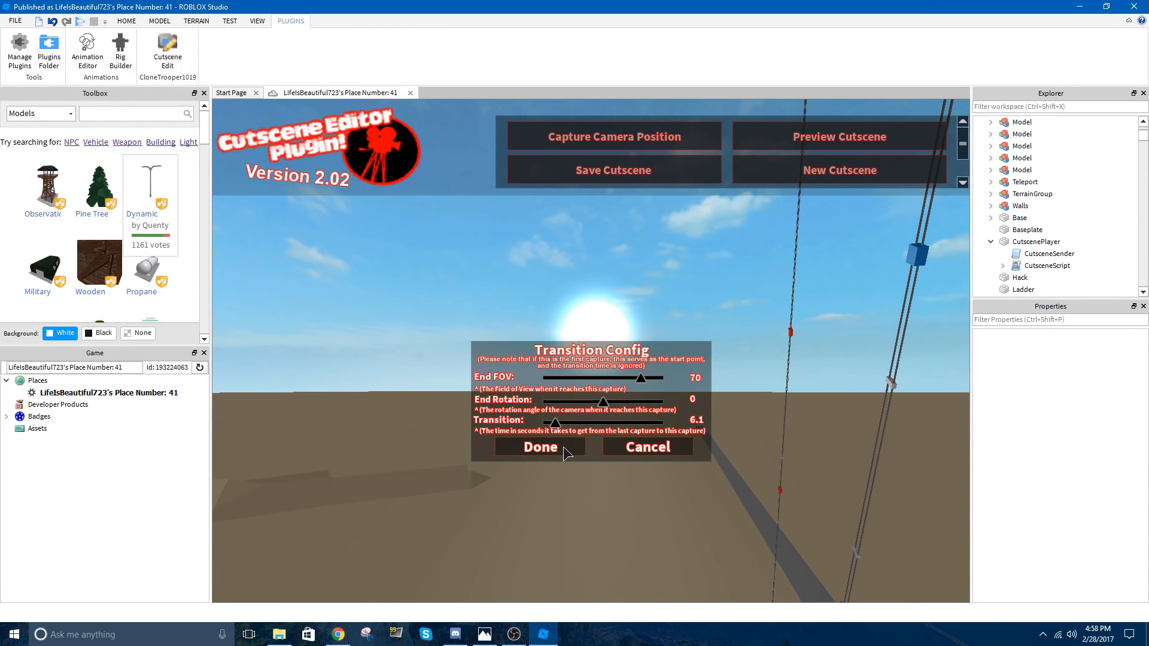
pyautogui.click(541, 446)
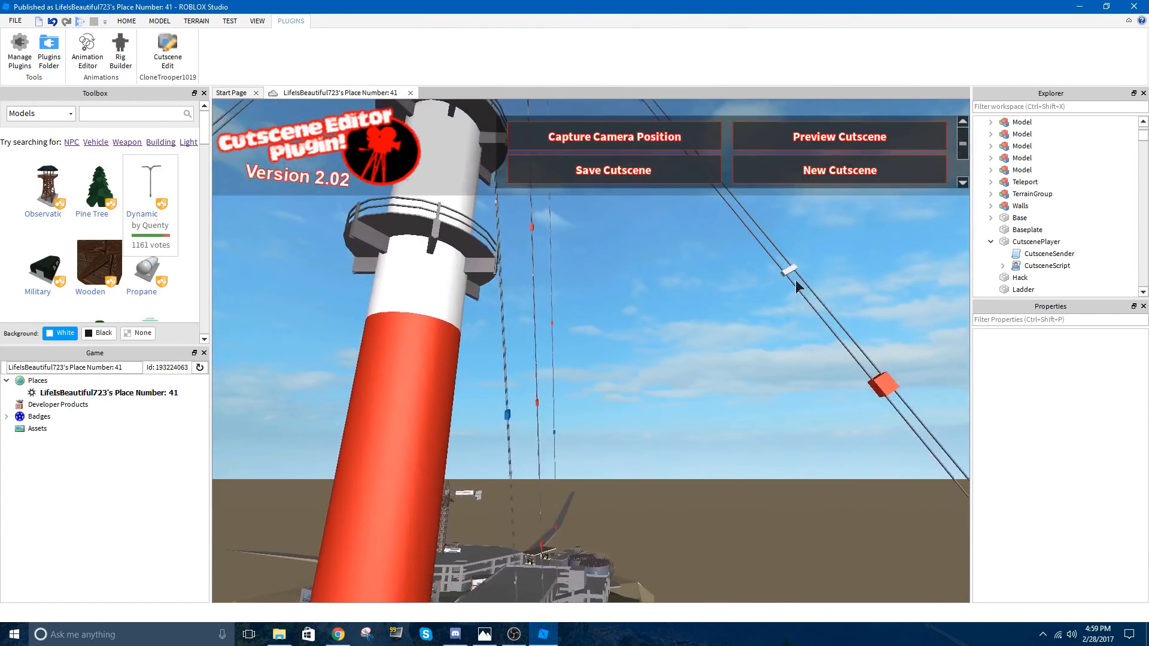
# Save the new cutscene as a second CutscenePlayer part placed on the building floor
pyautogui.click(614, 170)
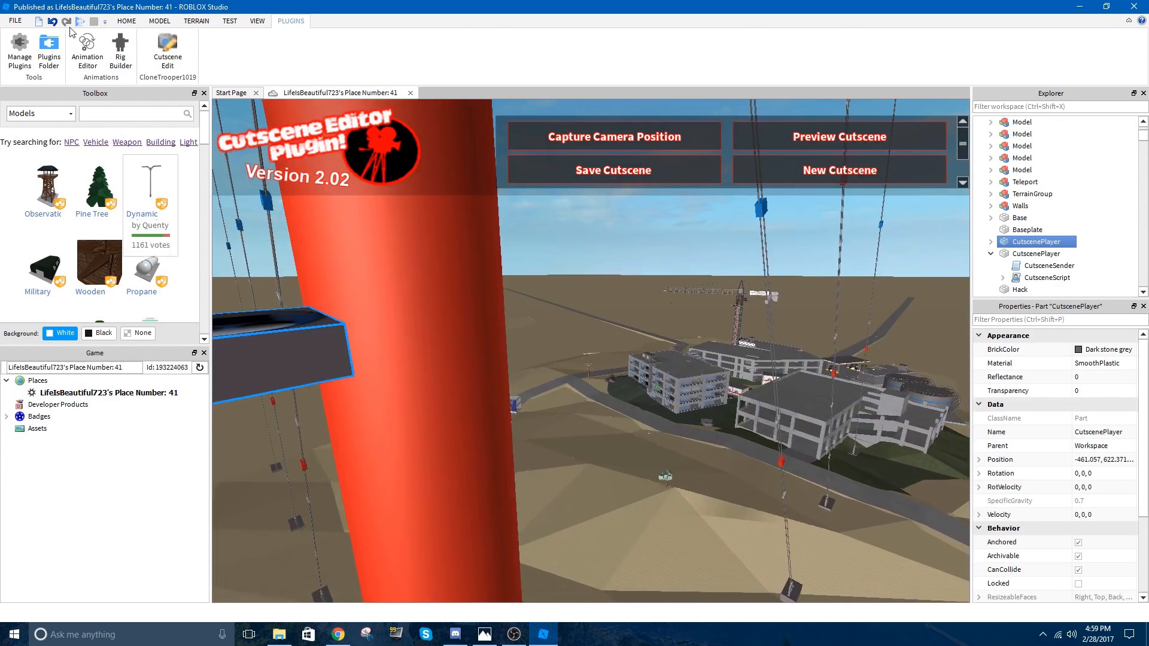
pyautogui.click(132, 23)
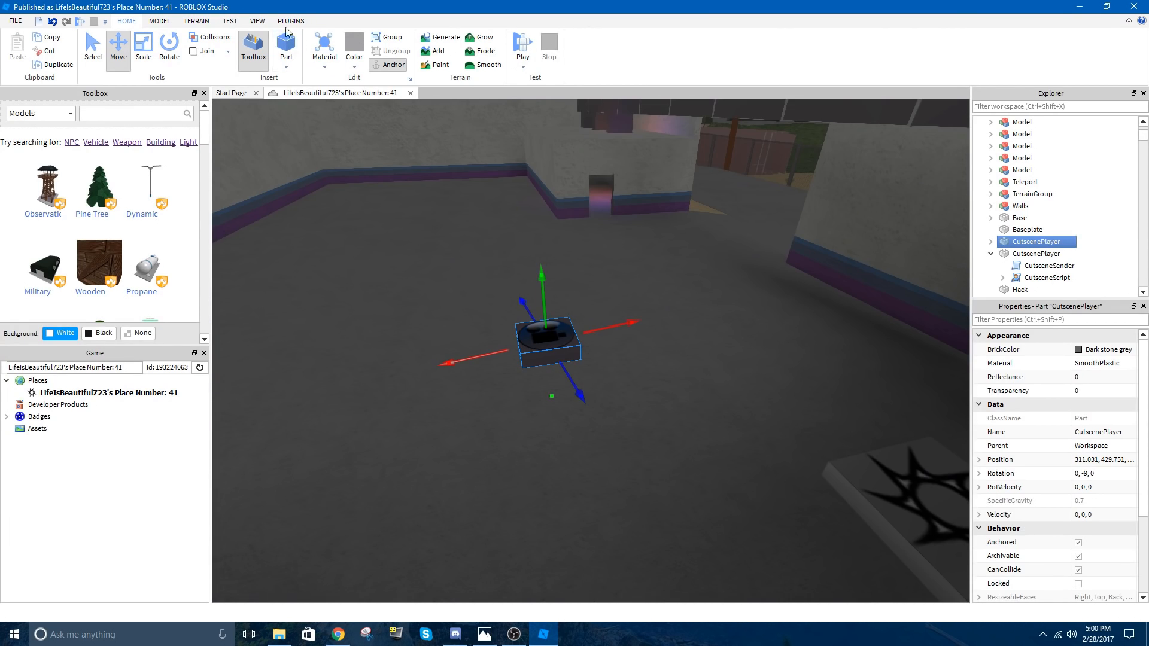
pyautogui.click(240, 20)
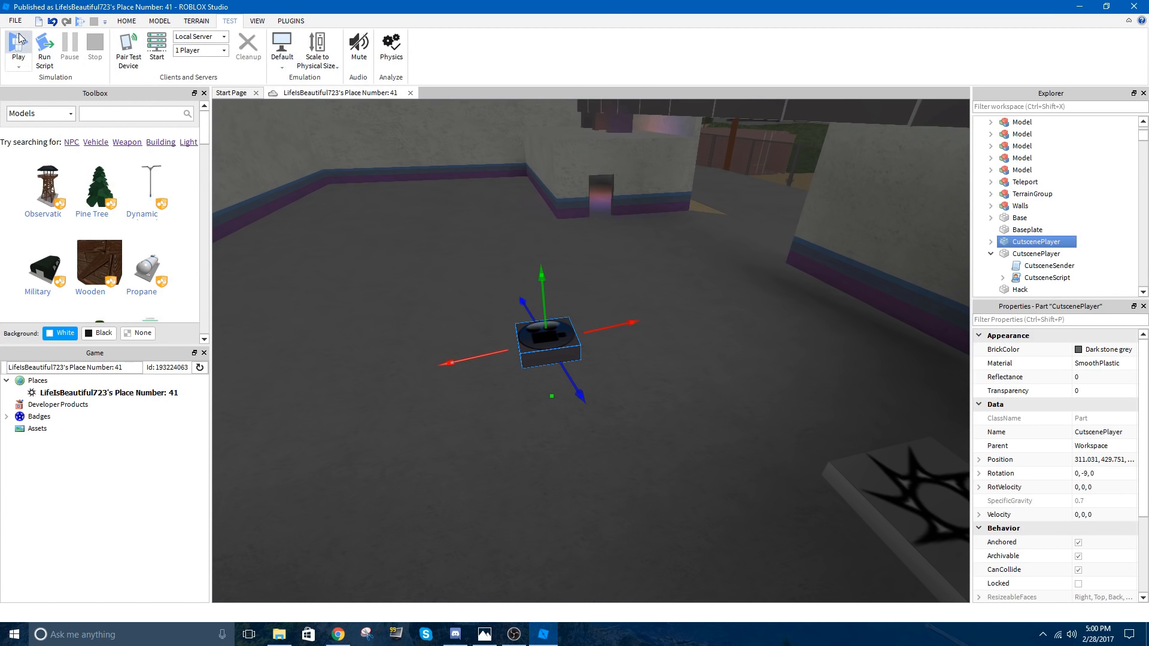
pyautogui.click(17, 43)
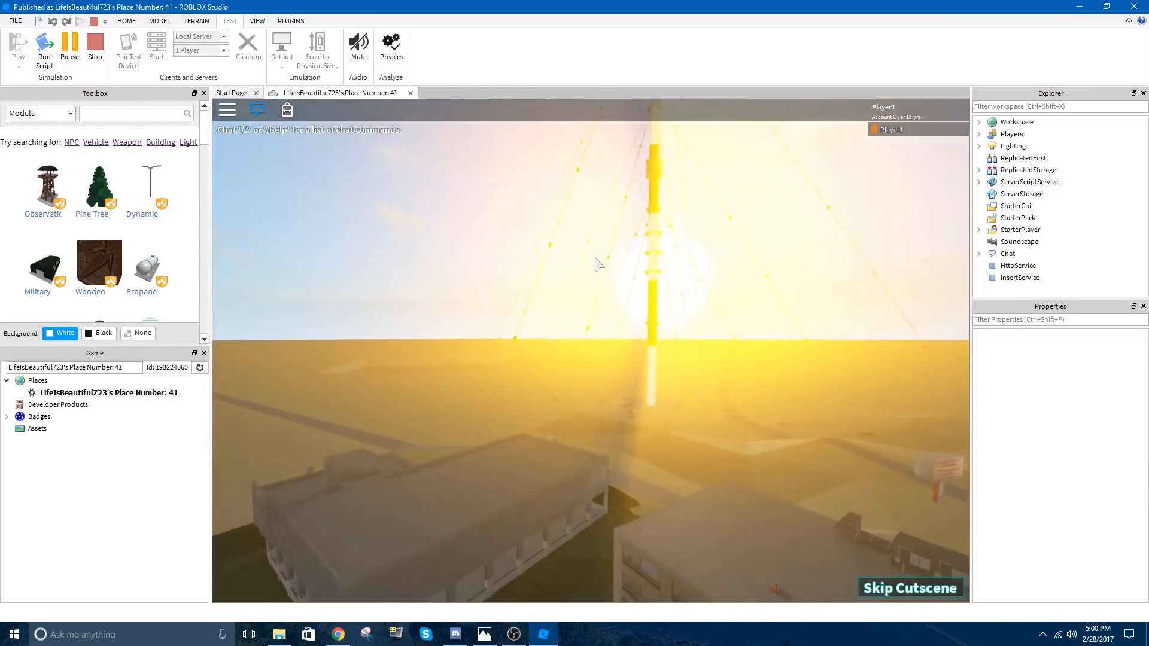
pyautogui.click(909, 587)
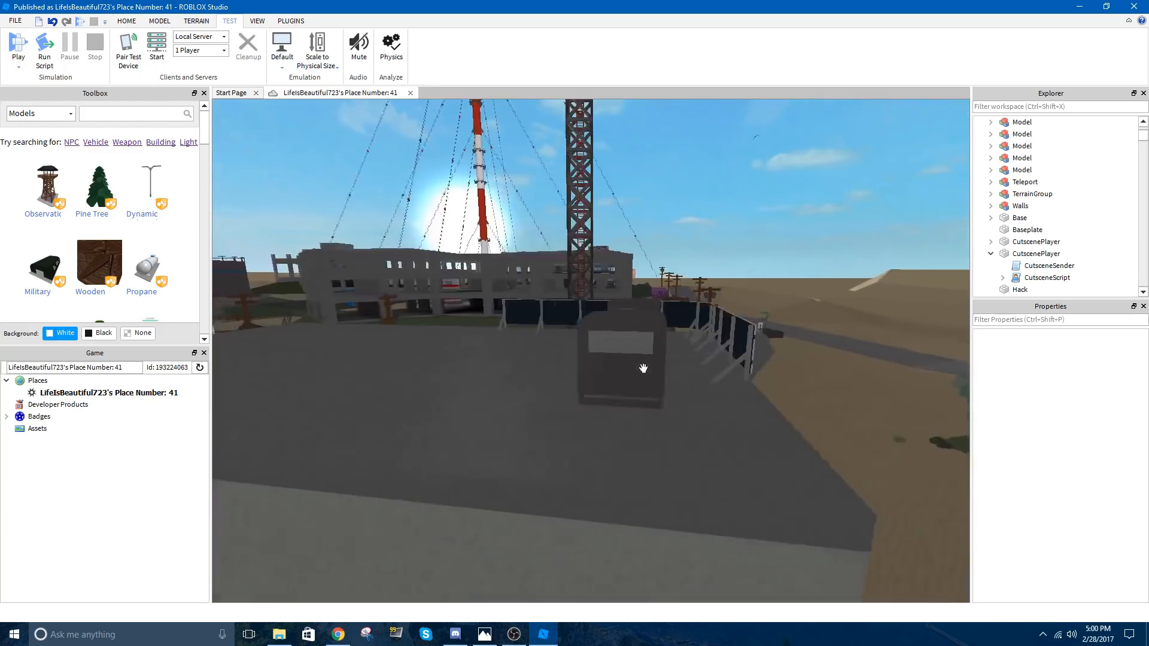
pyautogui.moveTo(643, 368); pyautogui.dragTo(651, 382)
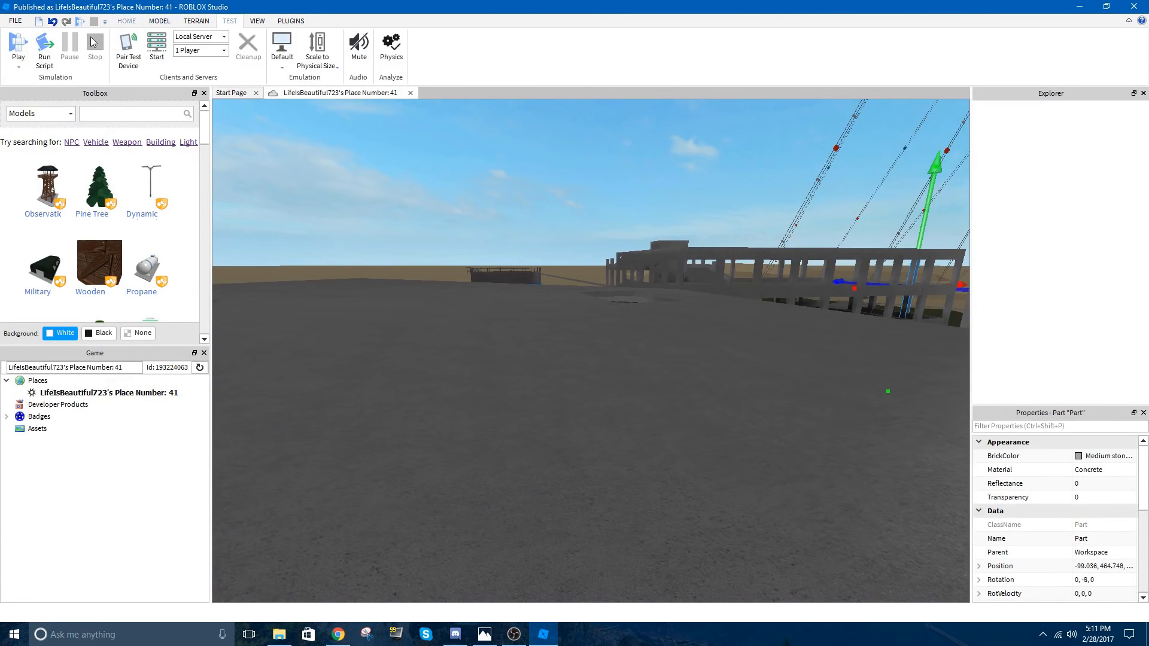
# Make the test run's Player1 character archivable, stop the play test, and return to the Model tools
pyautogui.click(18, 45)
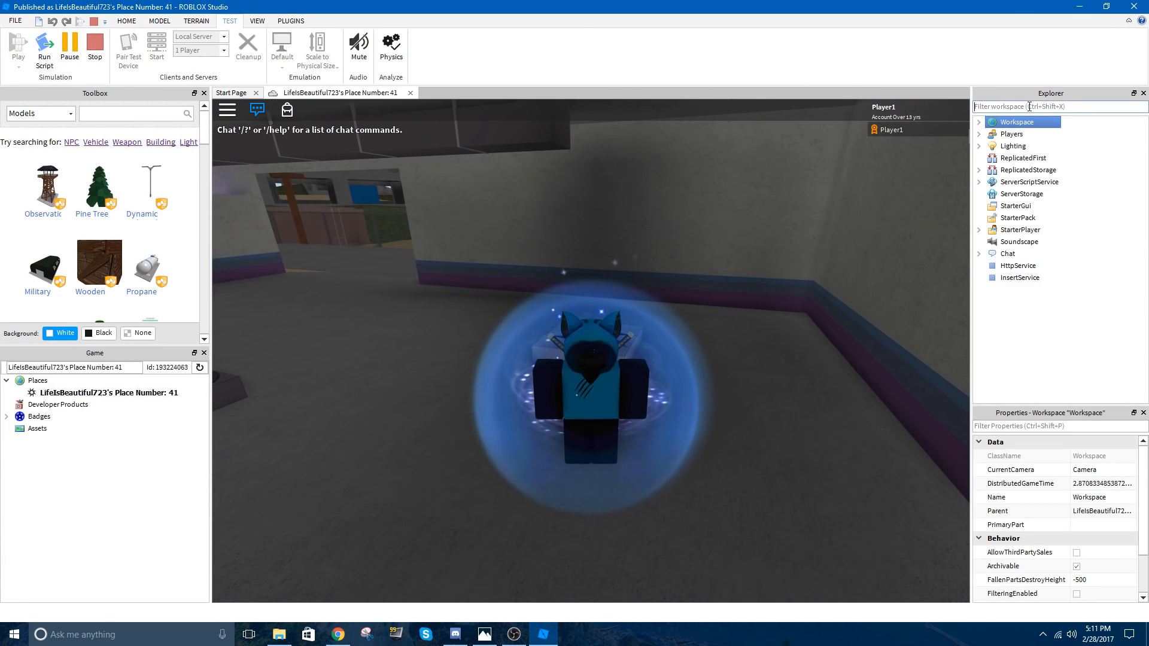
pyautogui.write('player1')
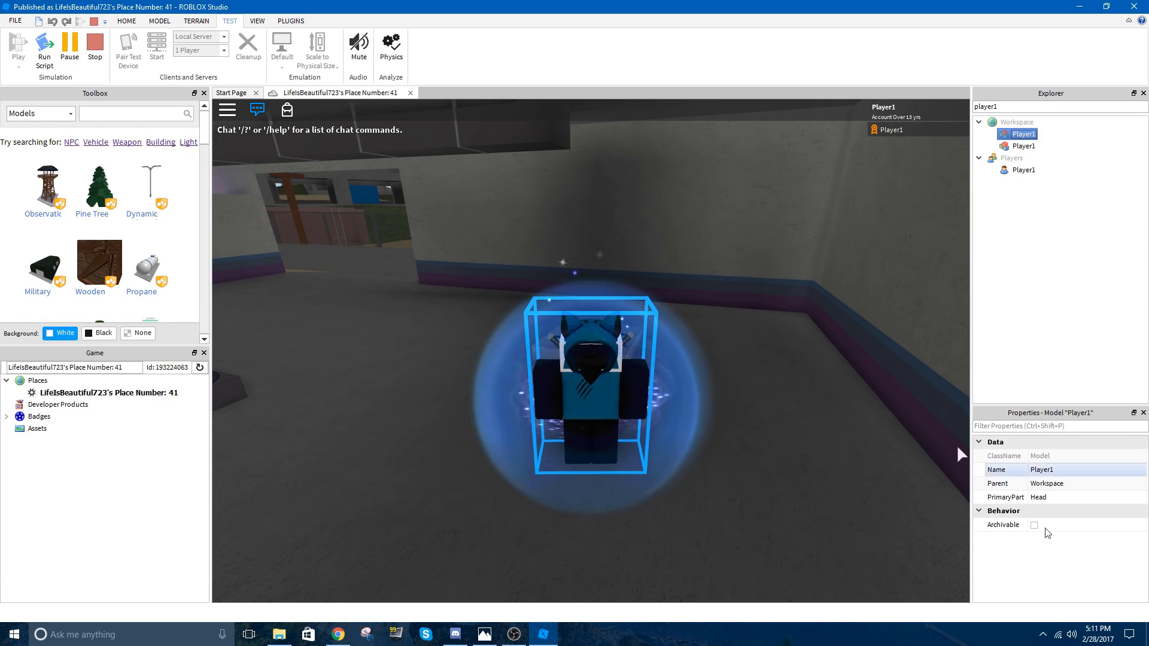
pyautogui.click(1034, 525)
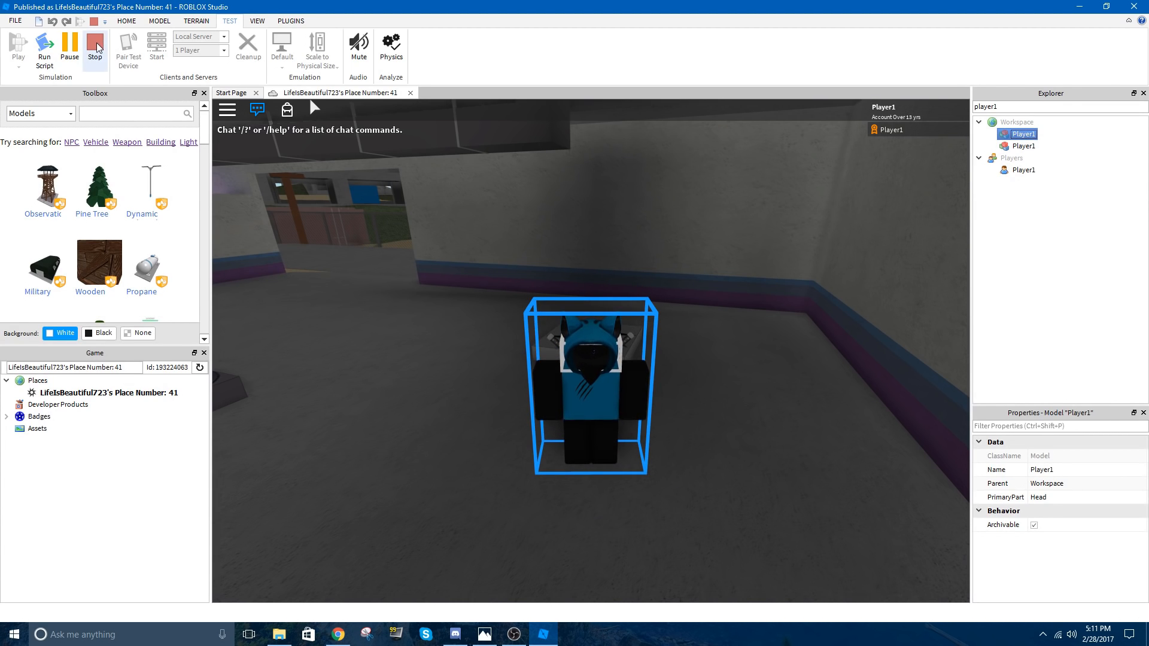
pyautogui.click(95, 46)
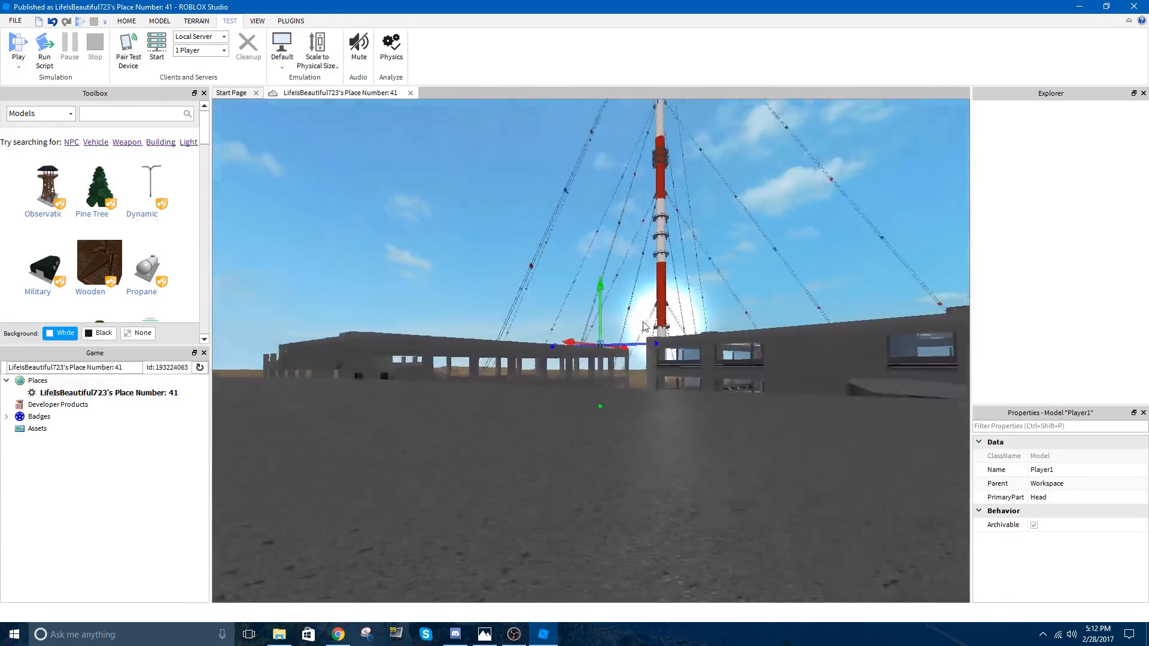
pyautogui.click(156, 22)
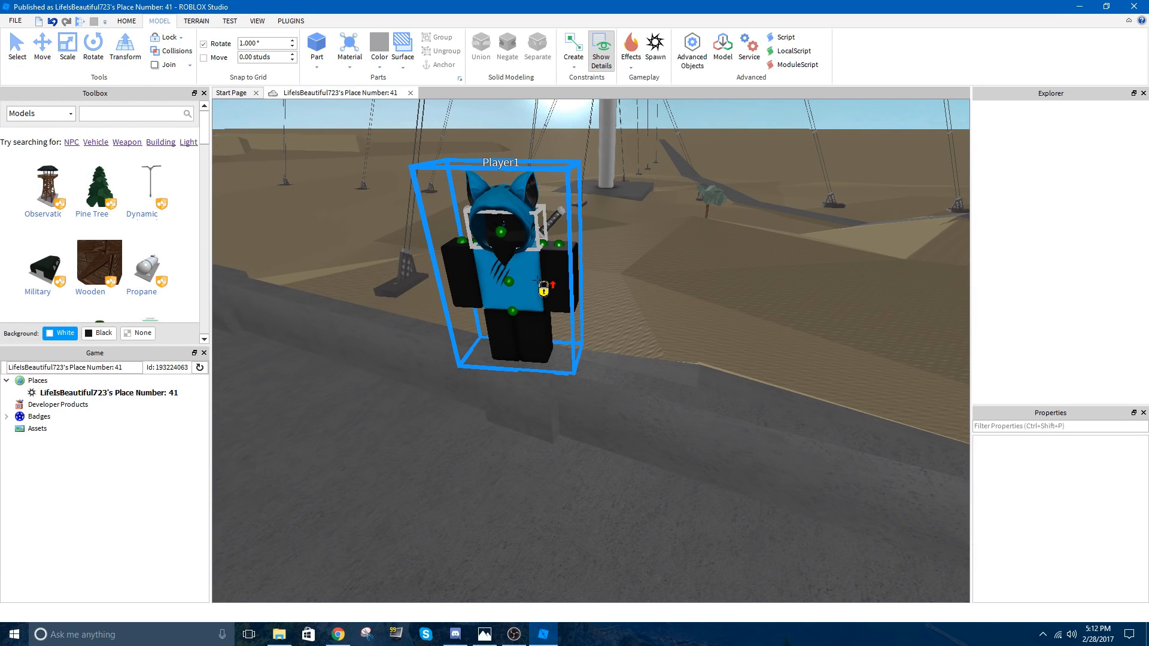
# Move the copied character onto the rooftop ledge as 'Me' and look up a sniper model in the Toolbox
pyautogui.click(42, 43)
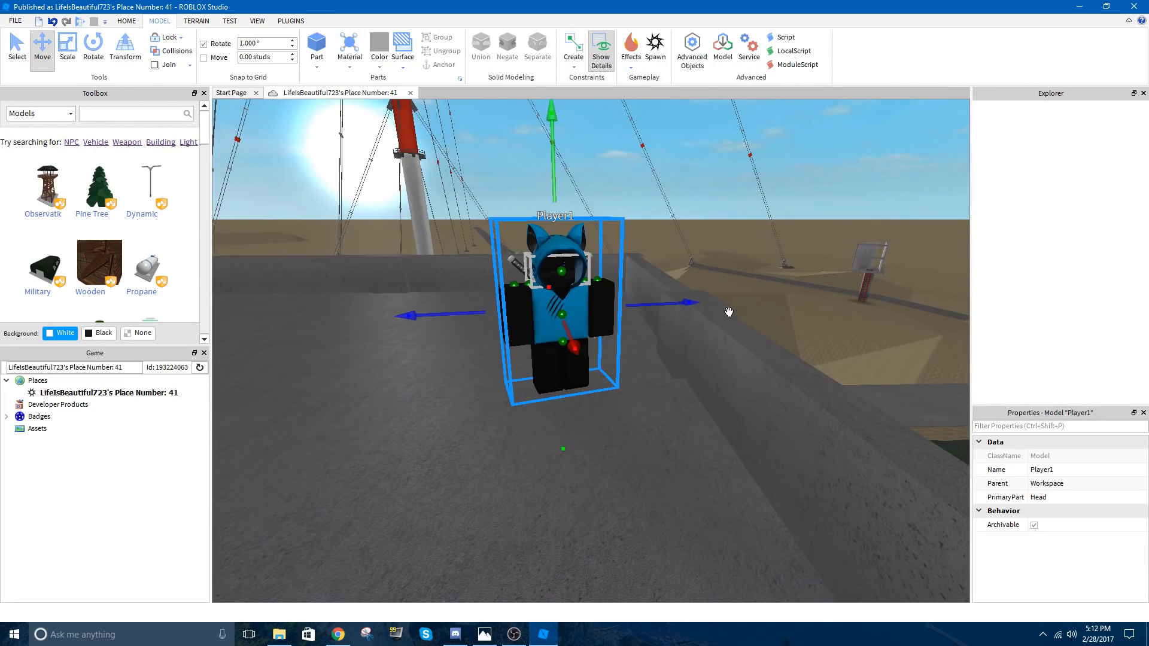
pyautogui.click(254, 21)
pyautogui.write('Me')
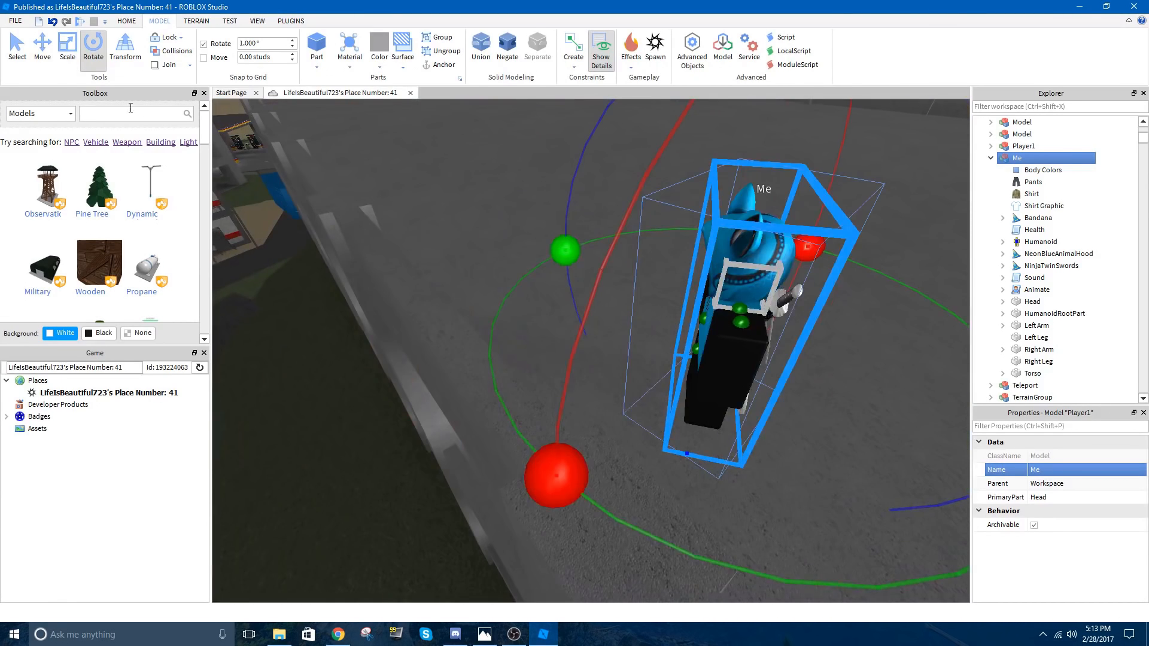
pyautogui.click(41, 42)
pyautogui.write('phantom forces intervention')
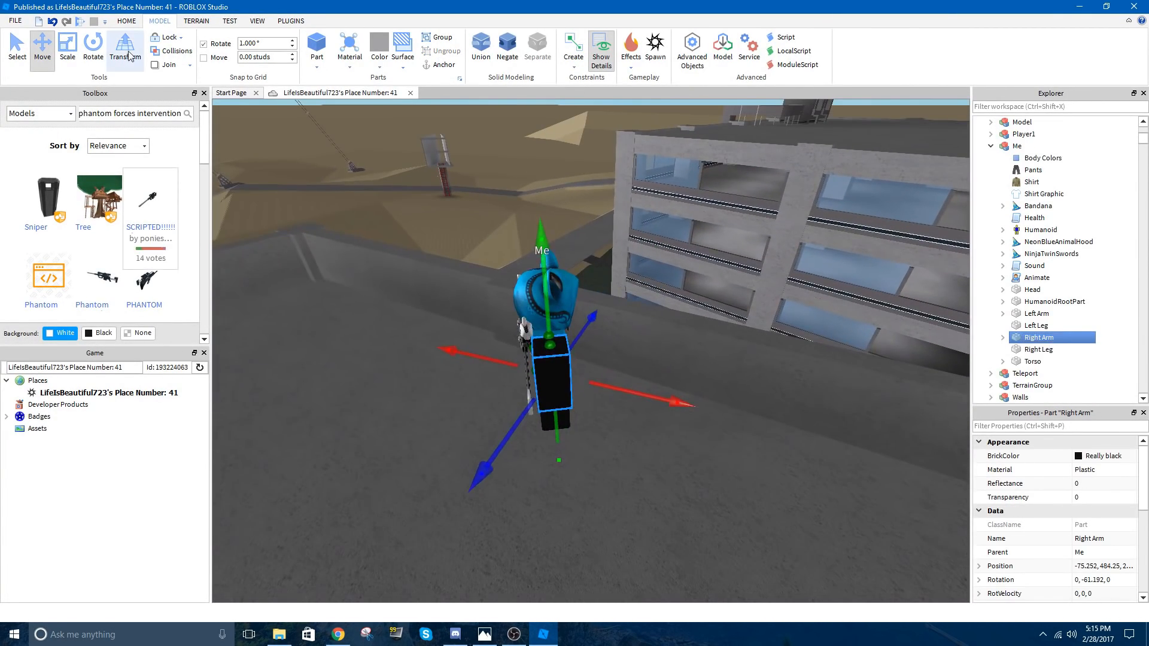
# Rotate Me's left leg and limbs into a sniper-holding stance
pyautogui.click(91, 47)
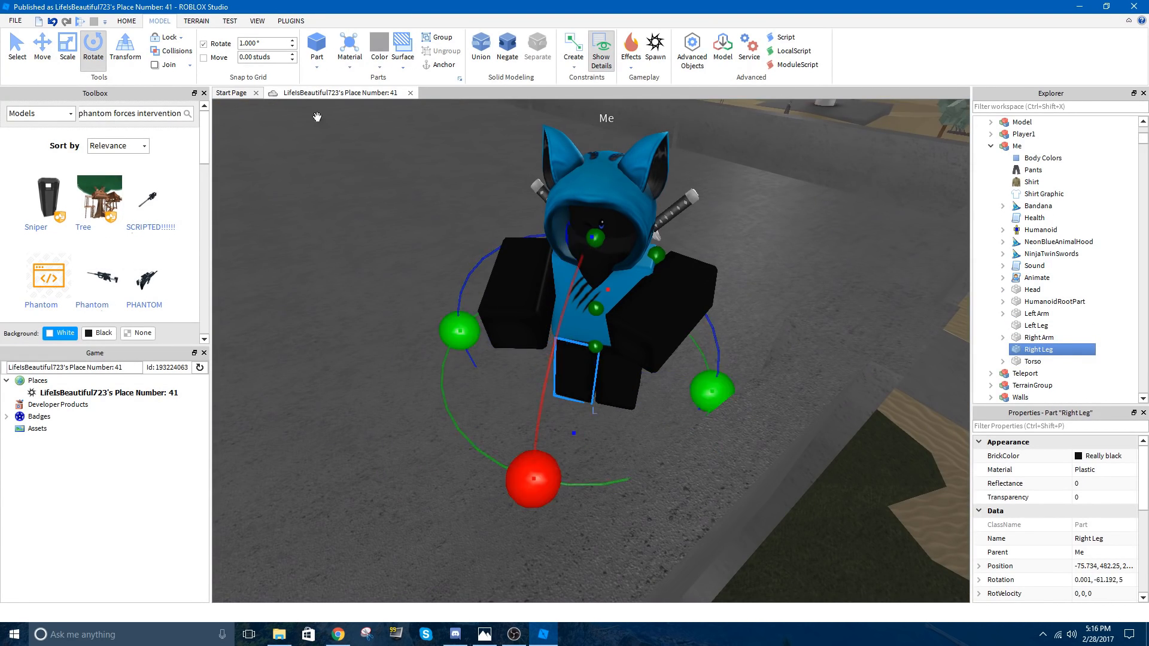
pyautogui.click(1036, 325)
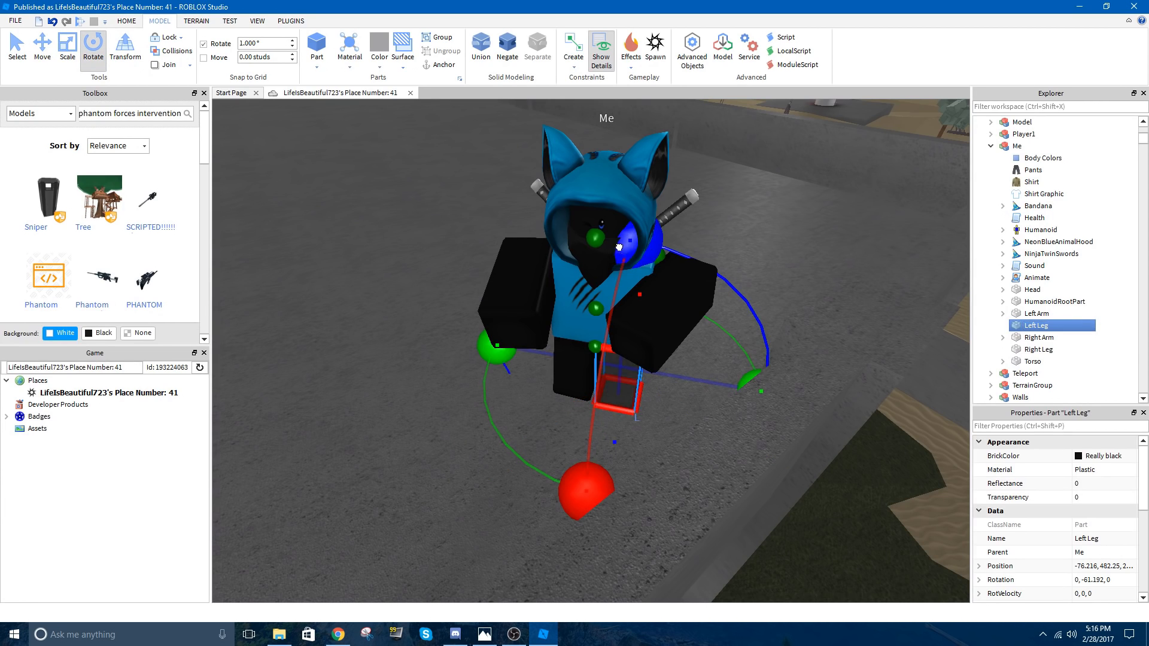
pyautogui.click(42, 42)
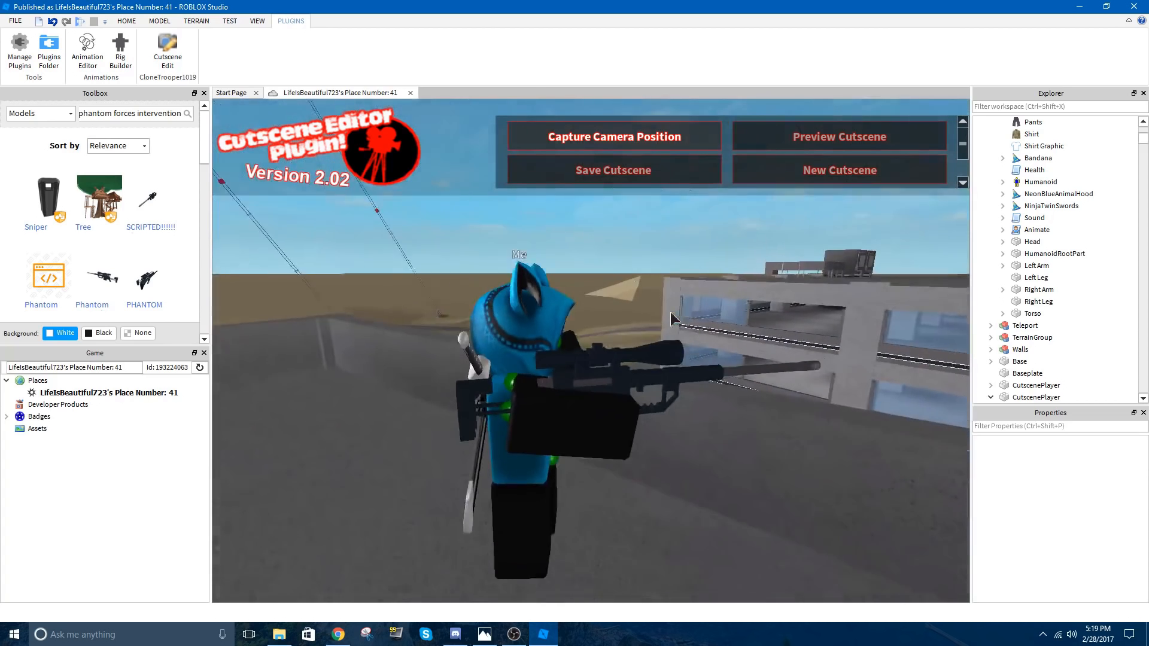
# Capture the first two camera positions around Me, lengthening the second shot's transition to about 5 seconds
pyautogui.click(614, 136)
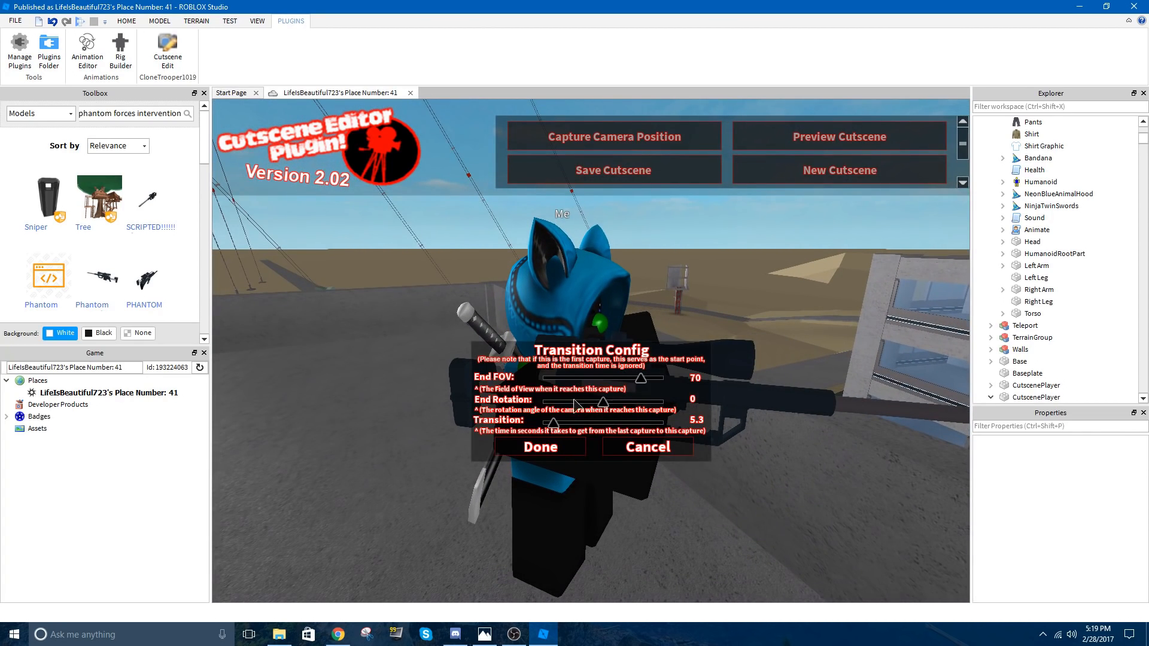
pyautogui.click(541, 447)
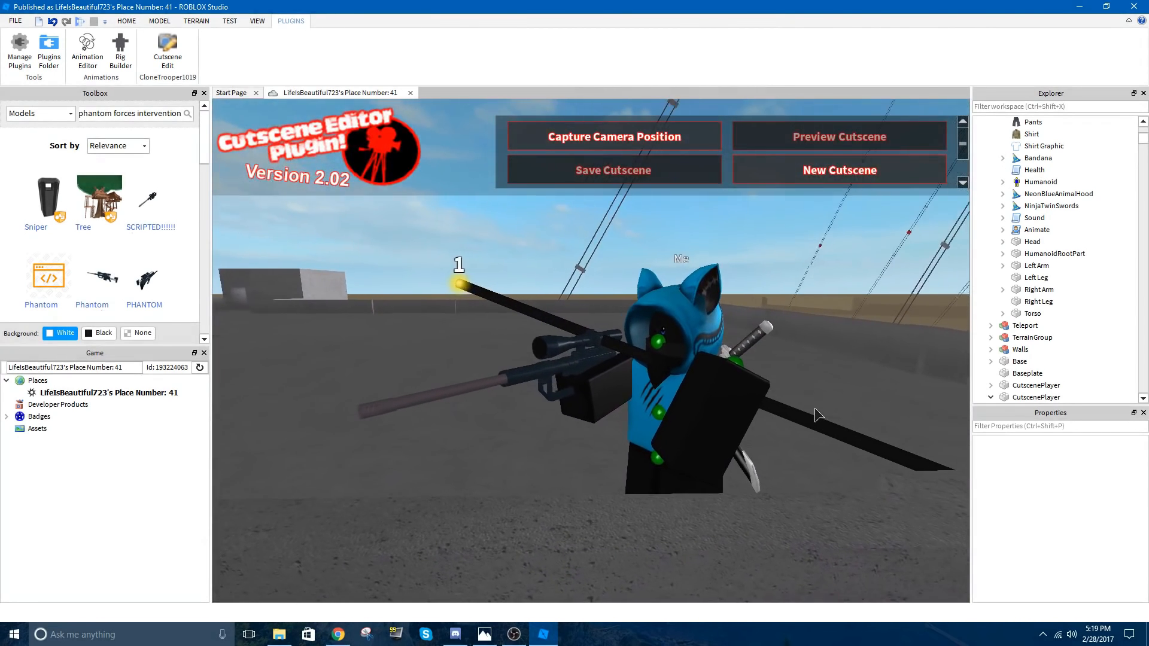
pyautogui.click(615, 136)
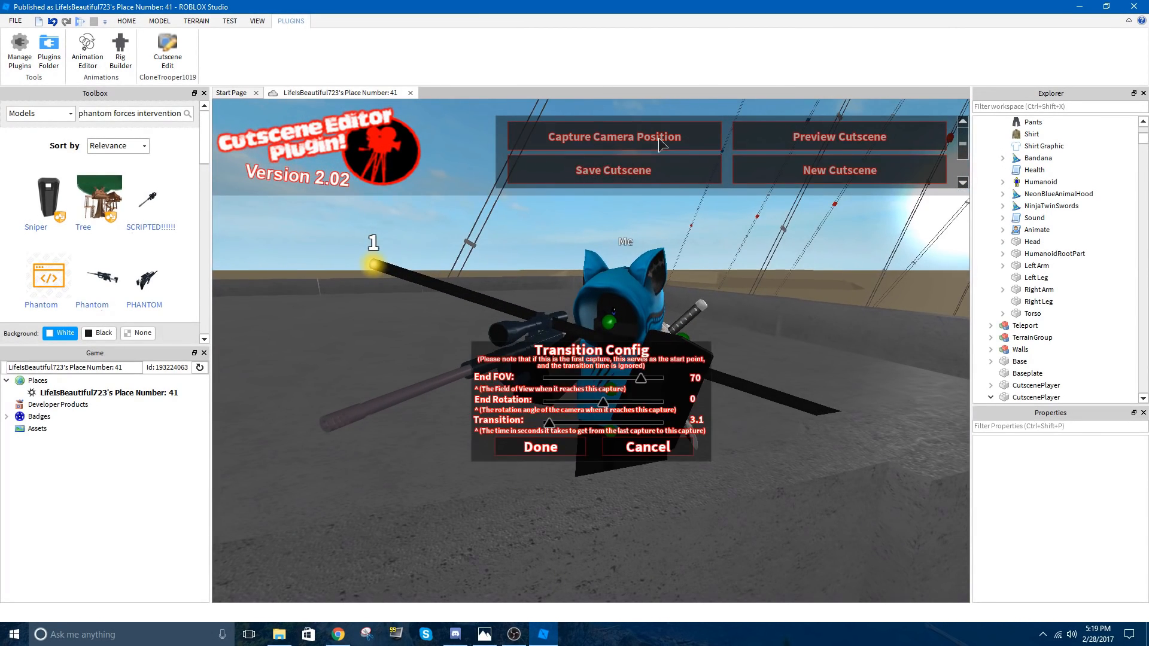
pyautogui.moveTo(545, 424); pyautogui.dragTo(555, 423)
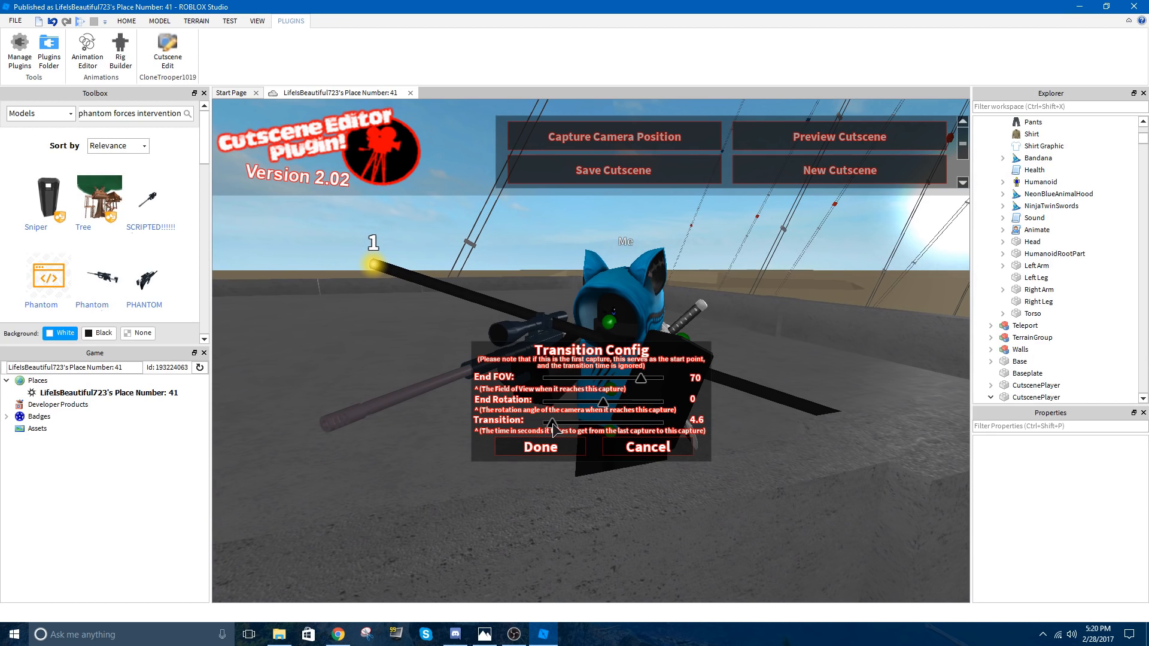
pyautogui.click(541, 446)
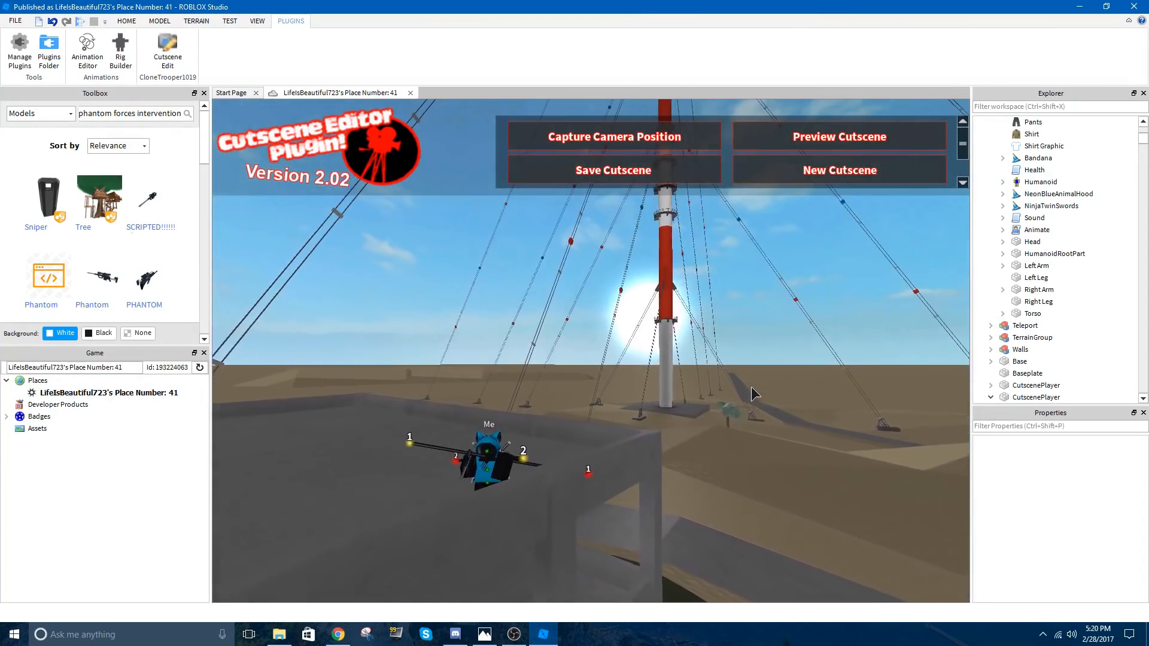
# Capture the third camera position and preview the three-shot cutscene
pyautogui.click(614, 137)
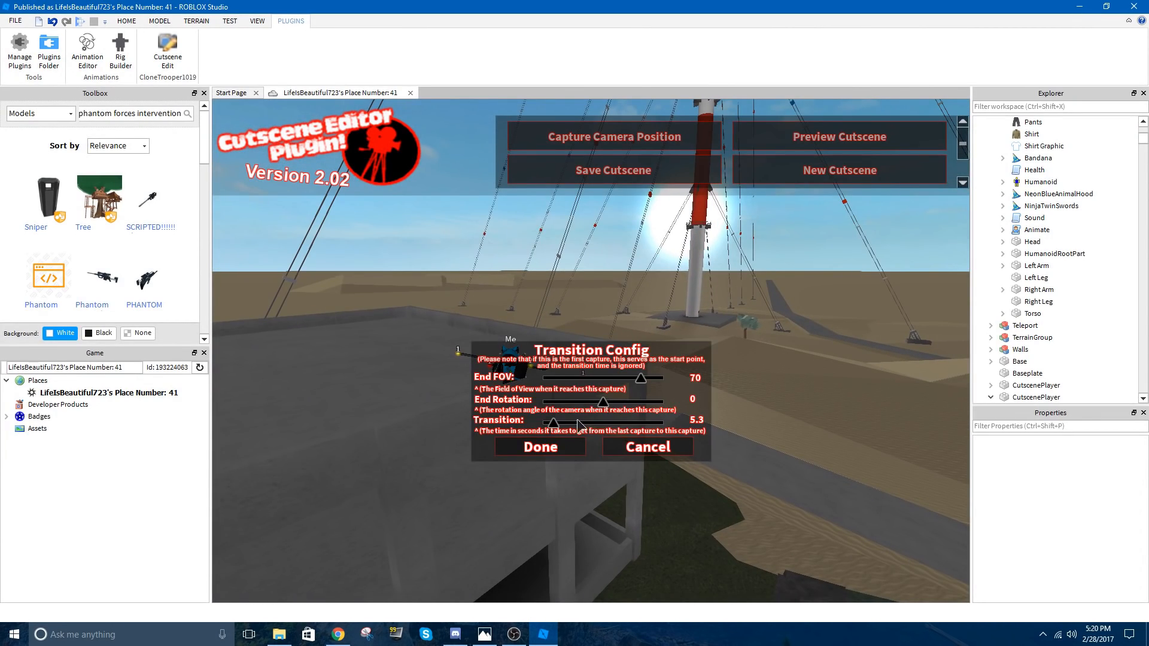
pyautogui.click(540, 447)
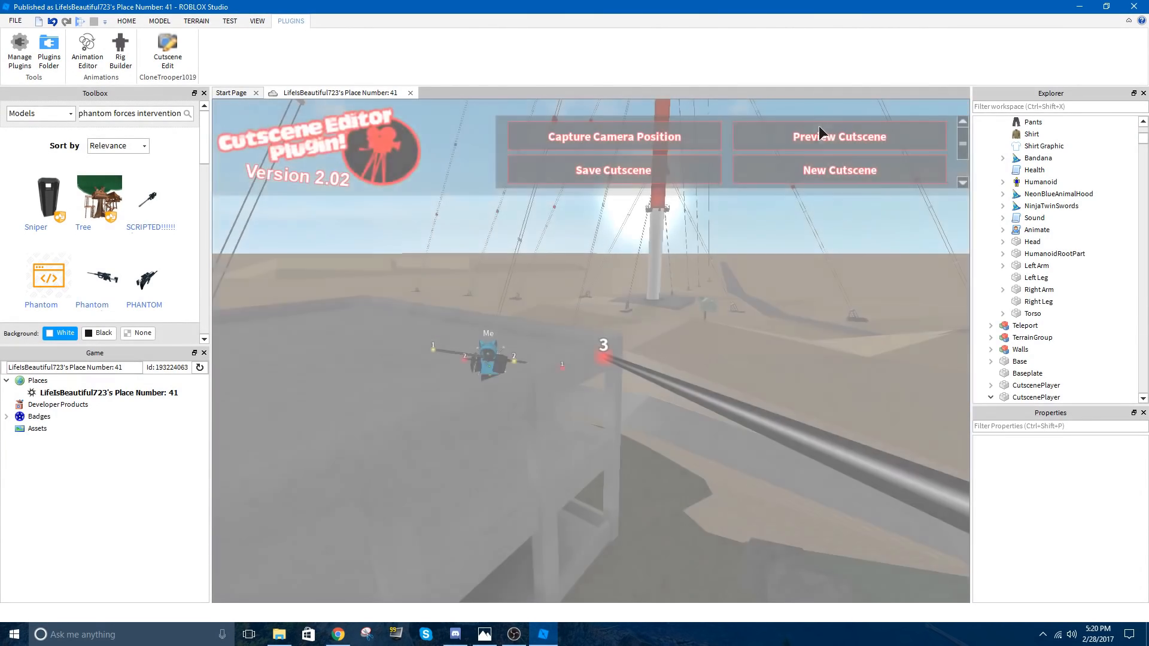
pyautogui.click(840, 136)
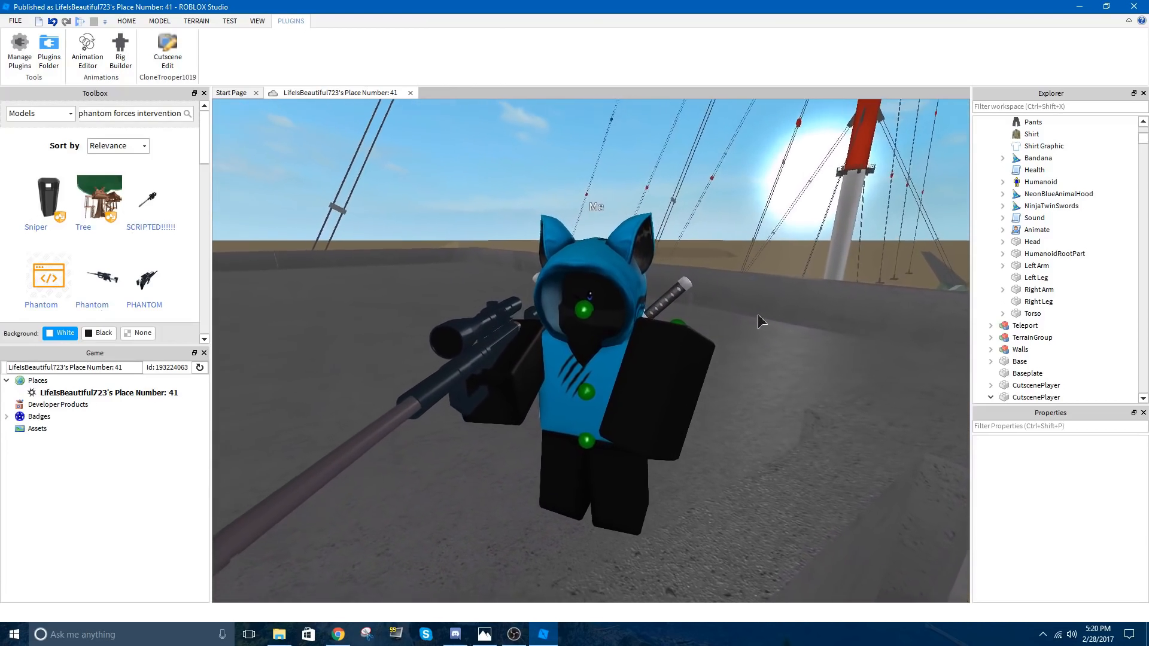
# Bring the Cutscene Editor back to show the numbered camera points around Me
pyautogui.click(127, 23)
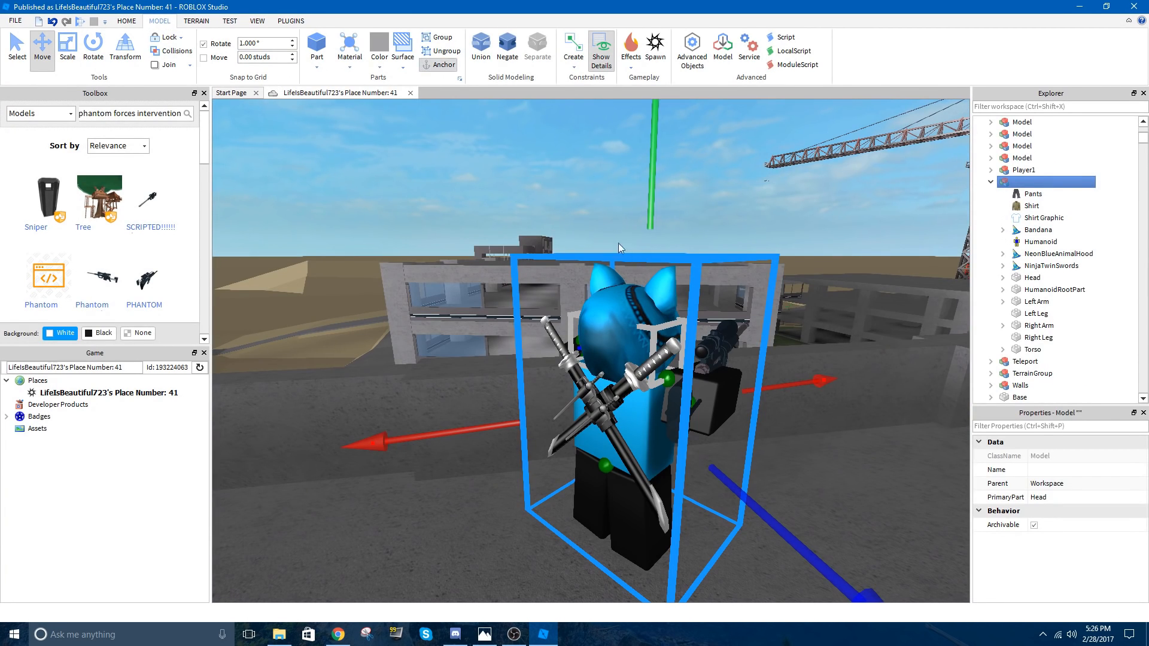
pyautogui.moveTo(439, 99)
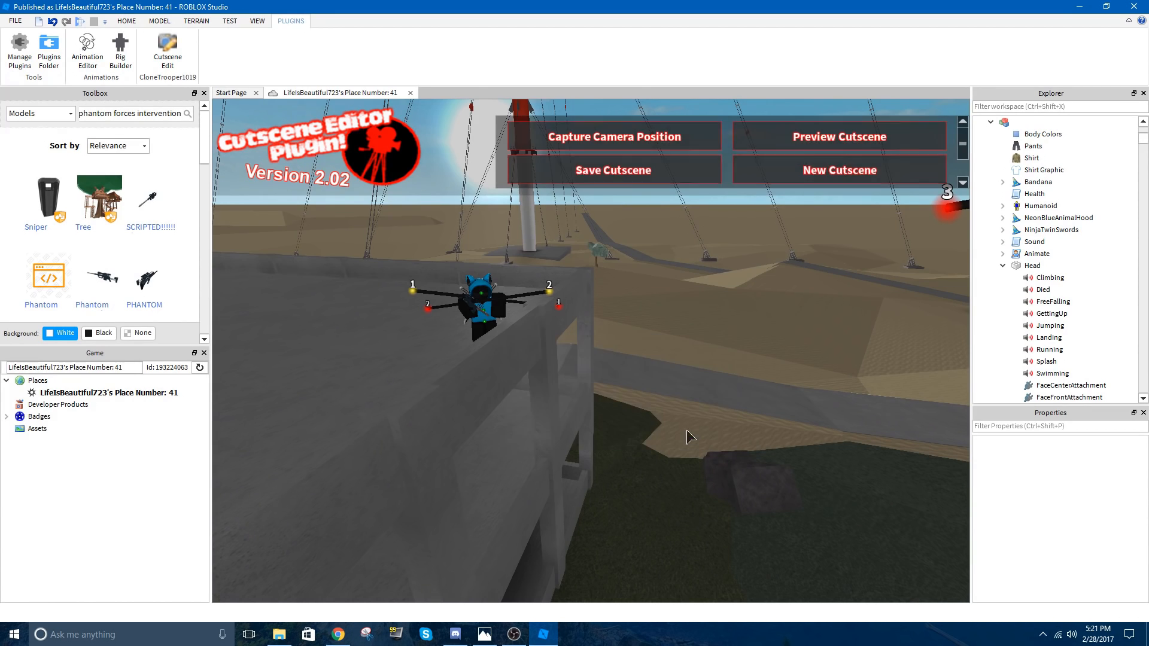
# Save the sniper cutscene and play-test it, skipping the cutscene before stopping
pyautogui.click(130, 21)
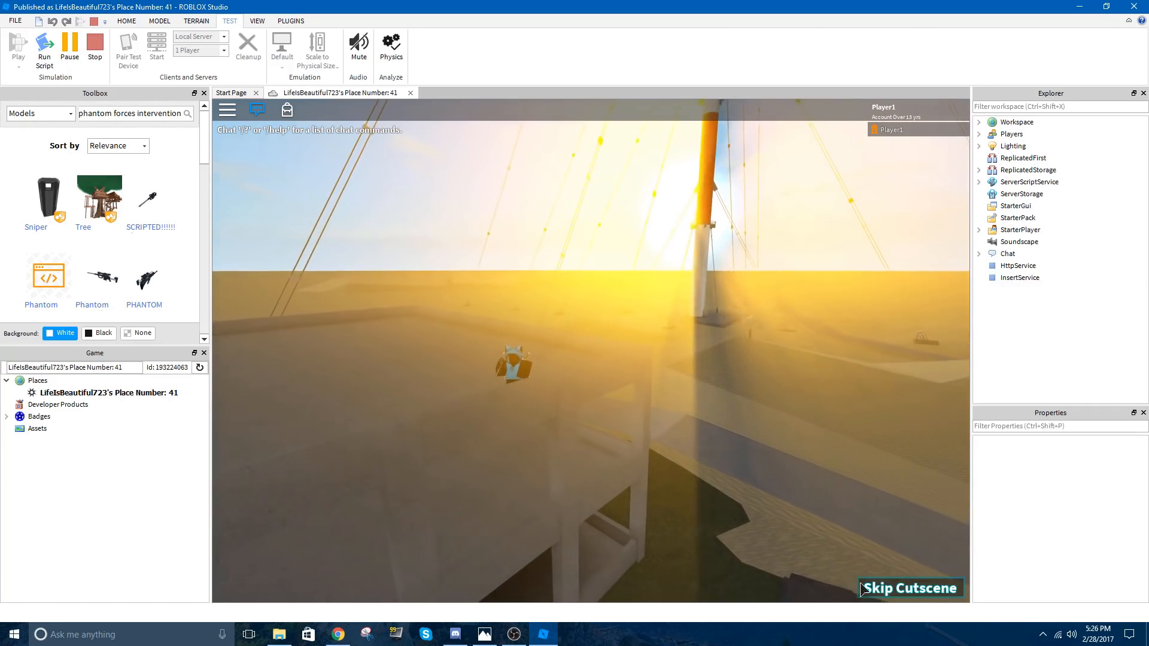
pyautogui.click(911, 588)
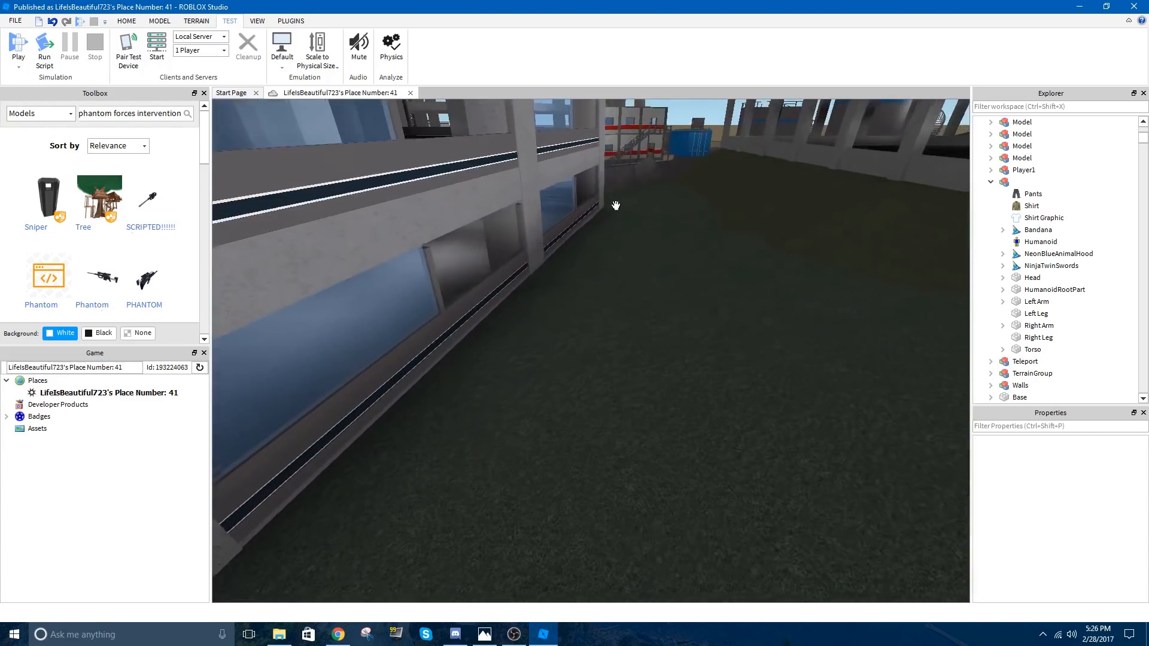
pyautogui.moveTo(616, 205); pyautogui.dragTo(607, 320)
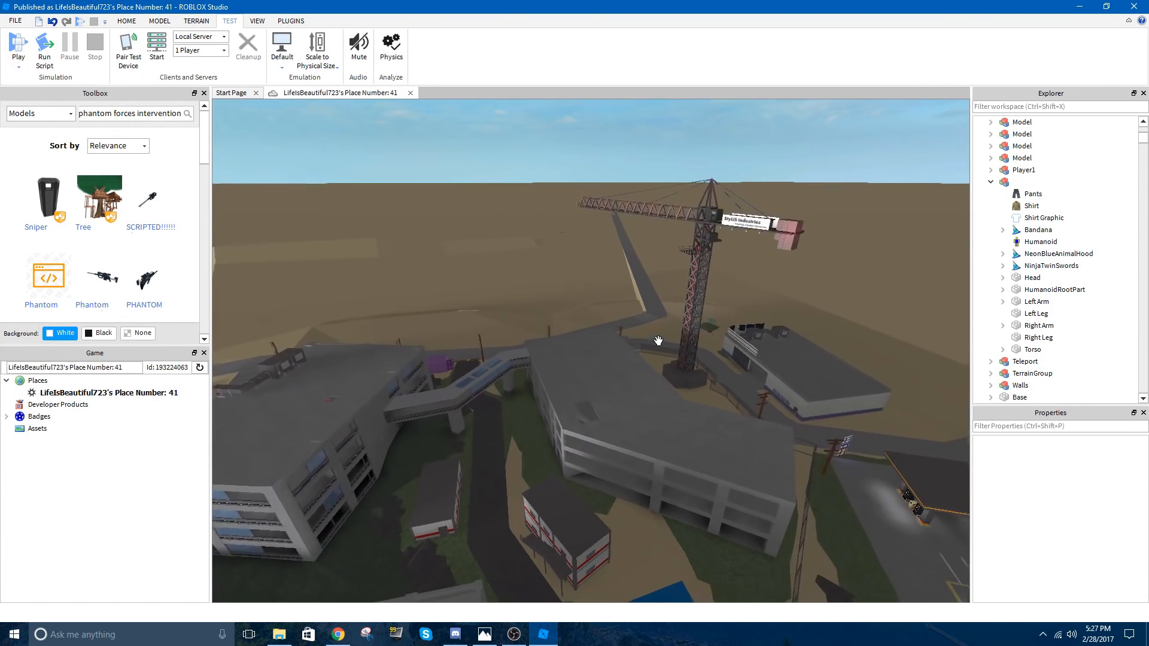
pyautogui.moveTo(658, 340); pyautogui.dragTo(688, 356)
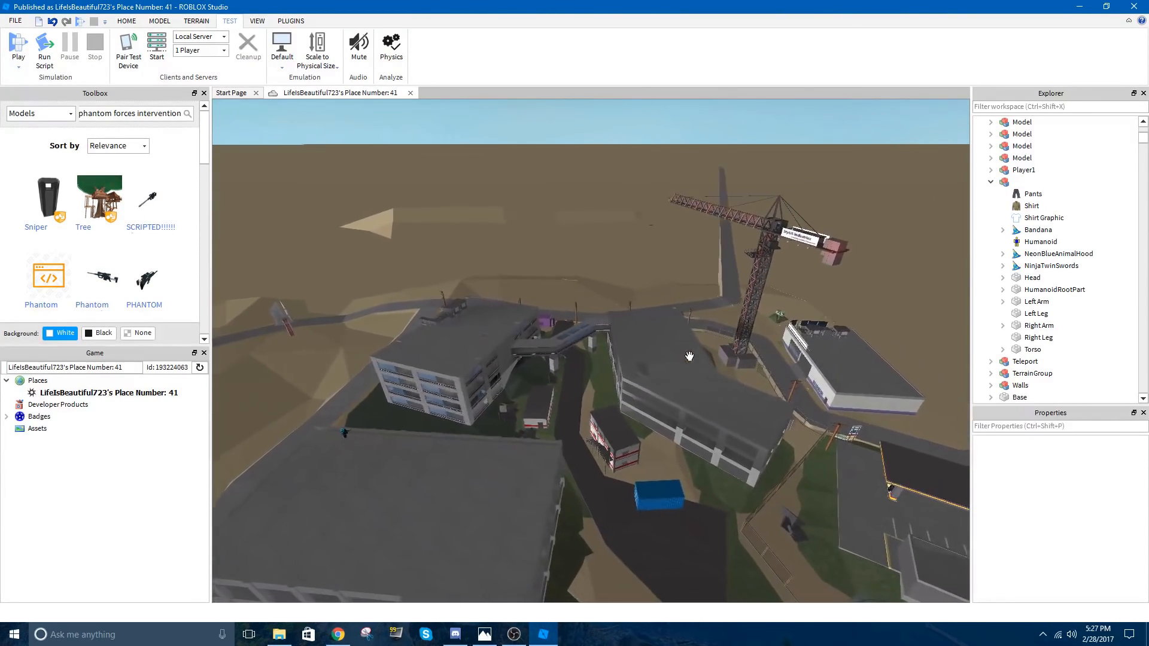